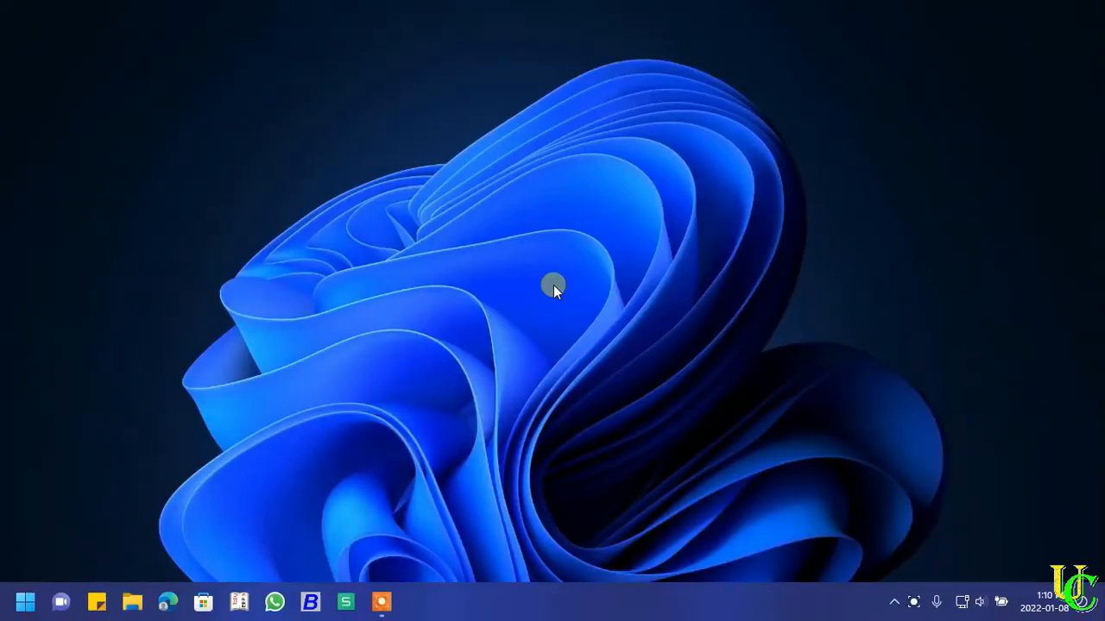
mouse_move(151, 612)
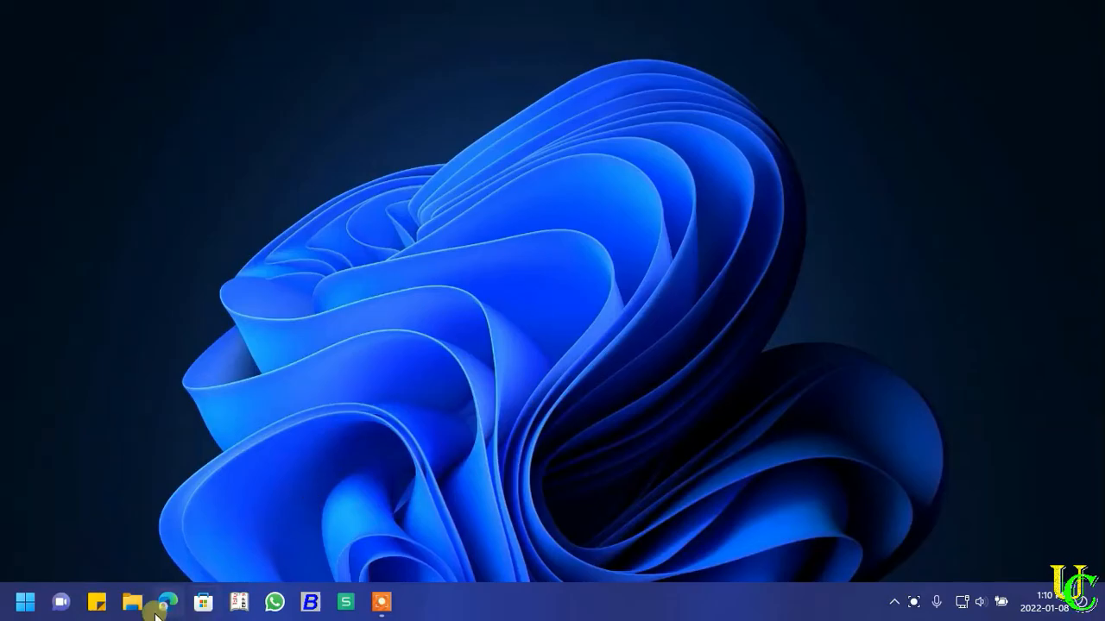
Open Edge and sign in to Google with the Gmail address and password.
click(168, 601)
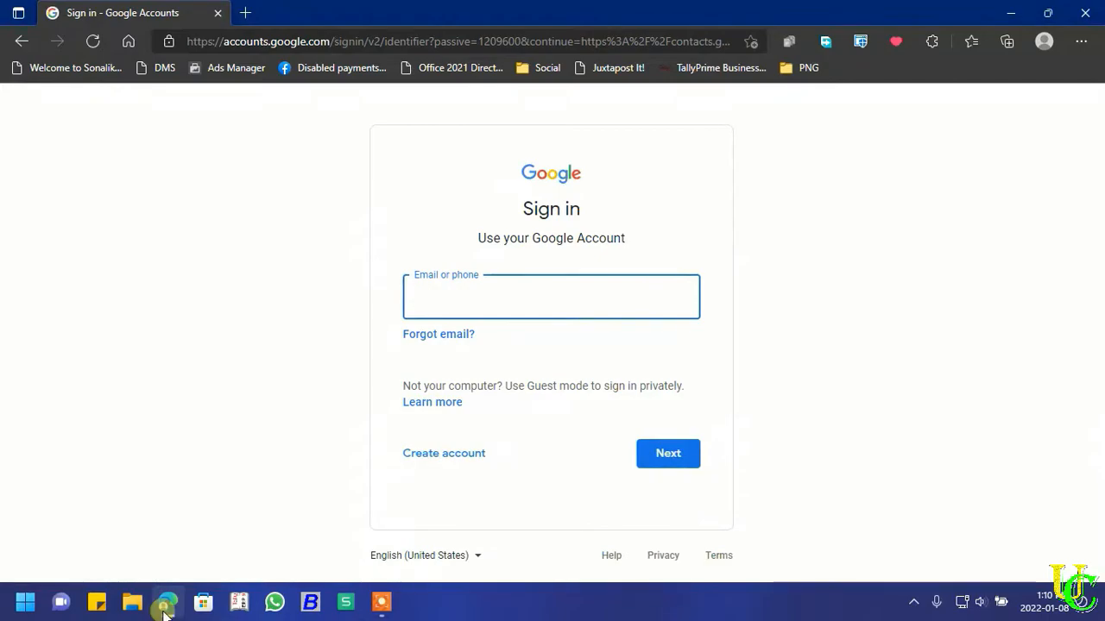
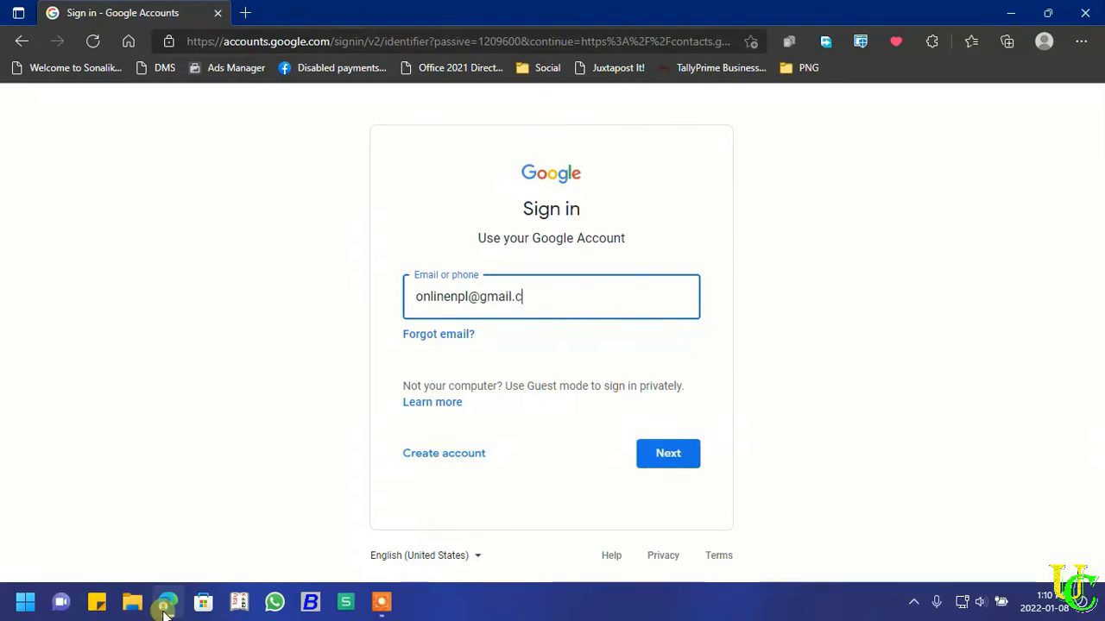
click(667, 453)
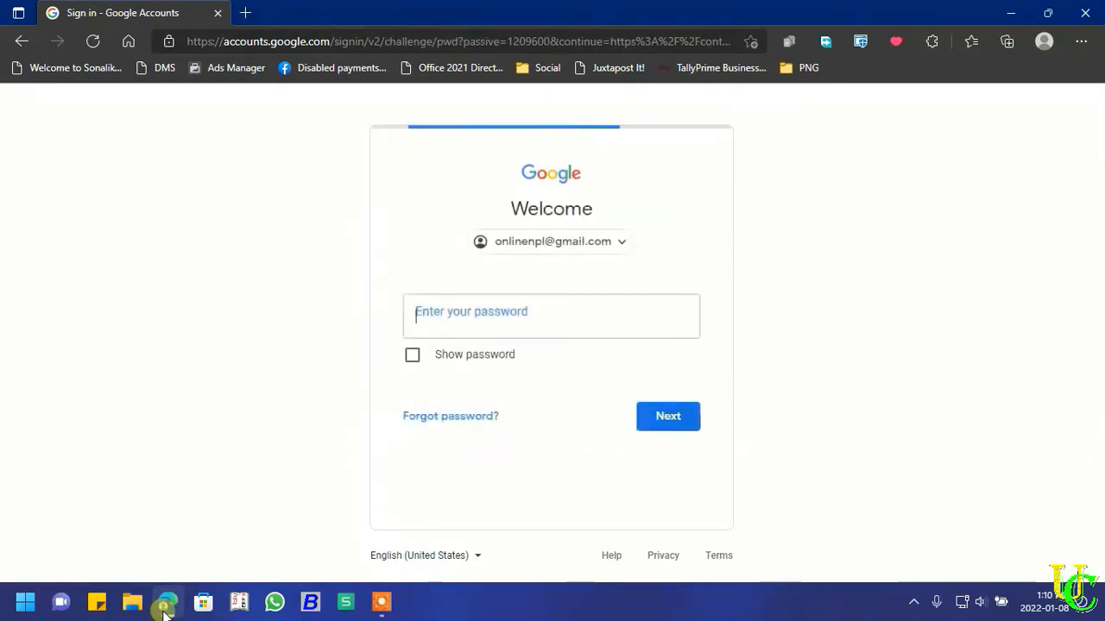
text(password)
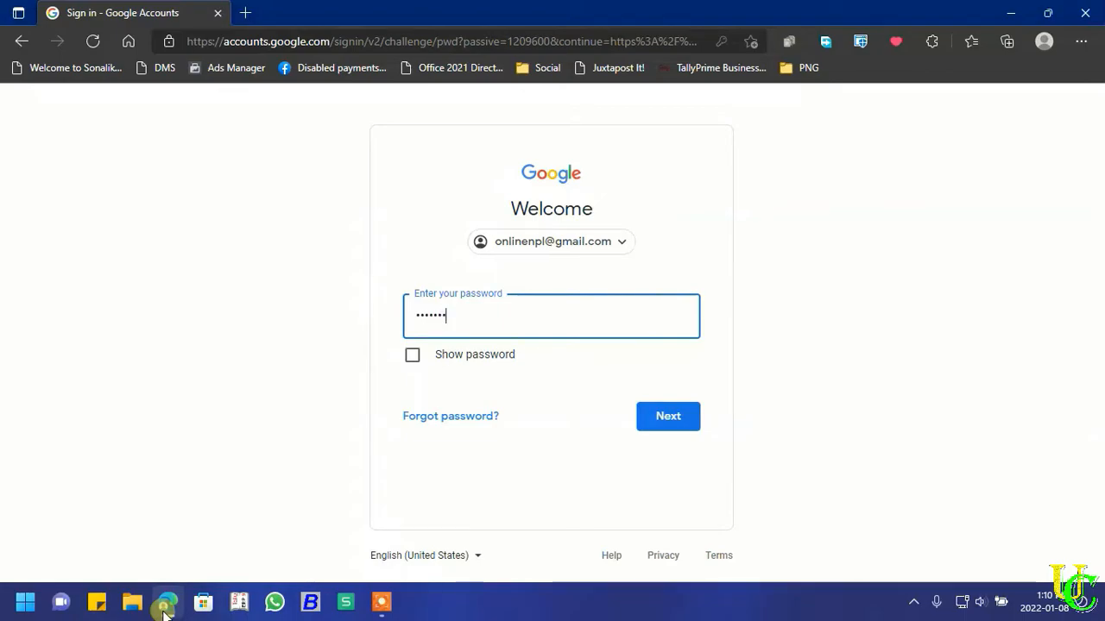
click(668, 416)
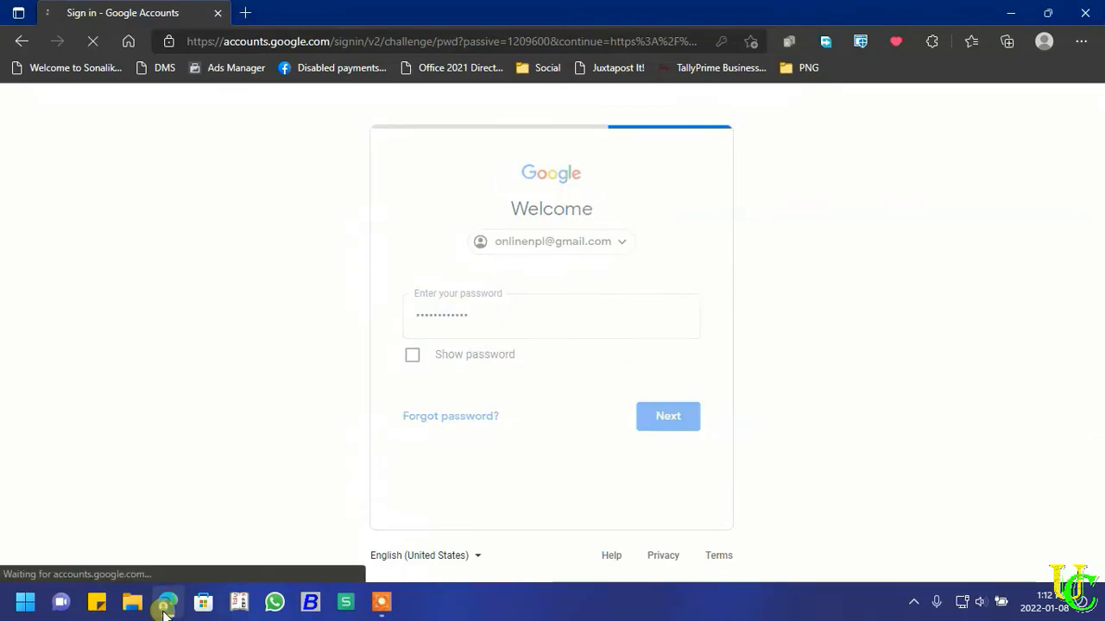
click(667, 416)
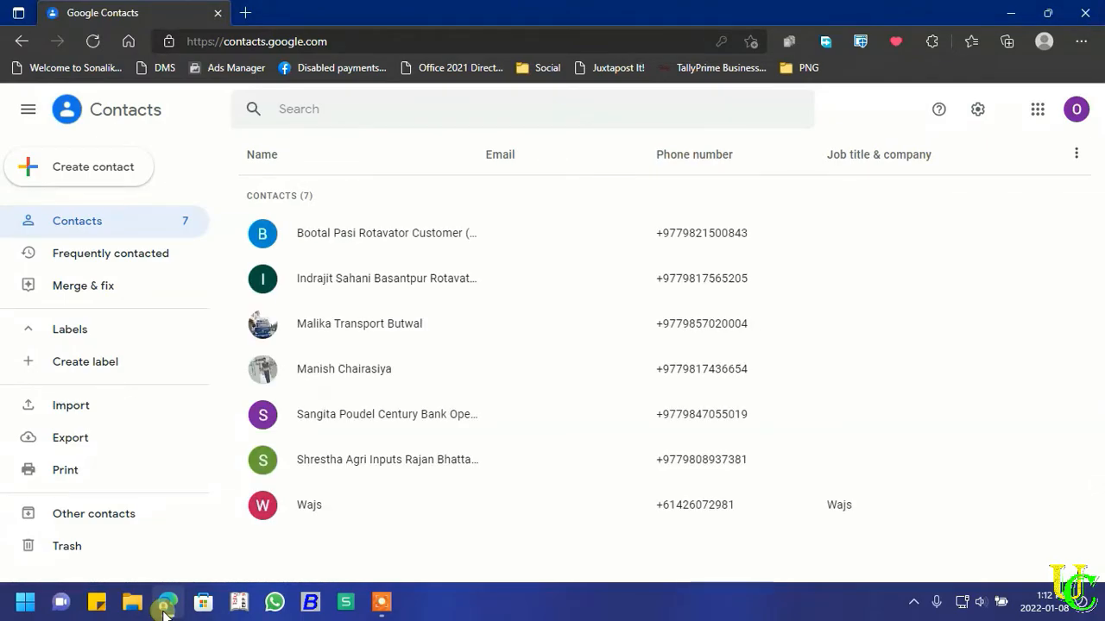
mouse_move(283, 456)
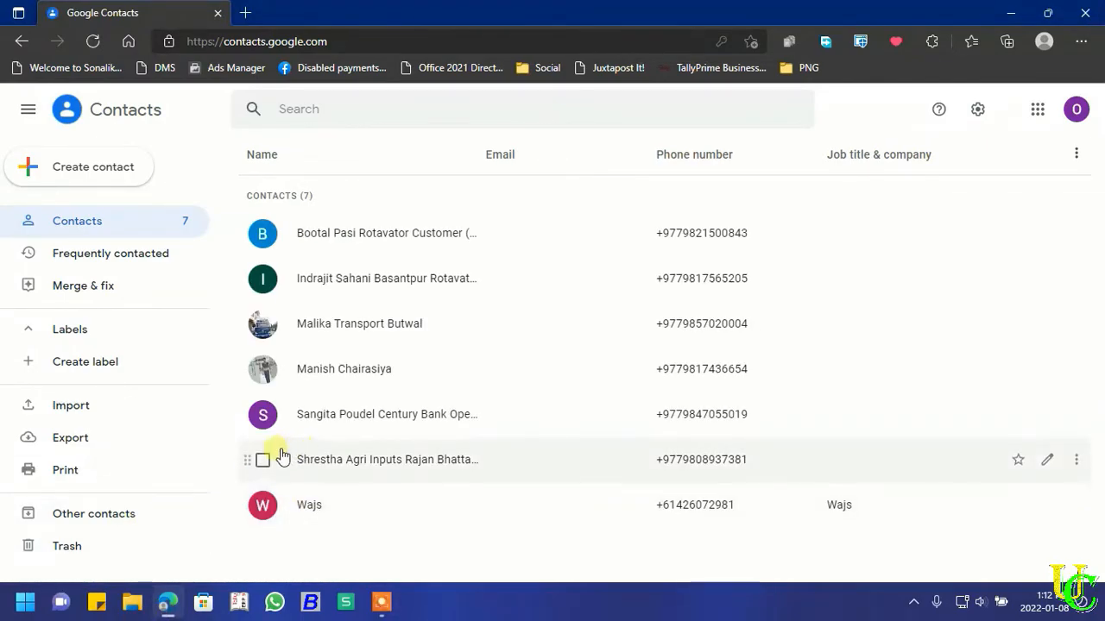
Select all 510 entries listed under Other contacts.
click(93, 514)
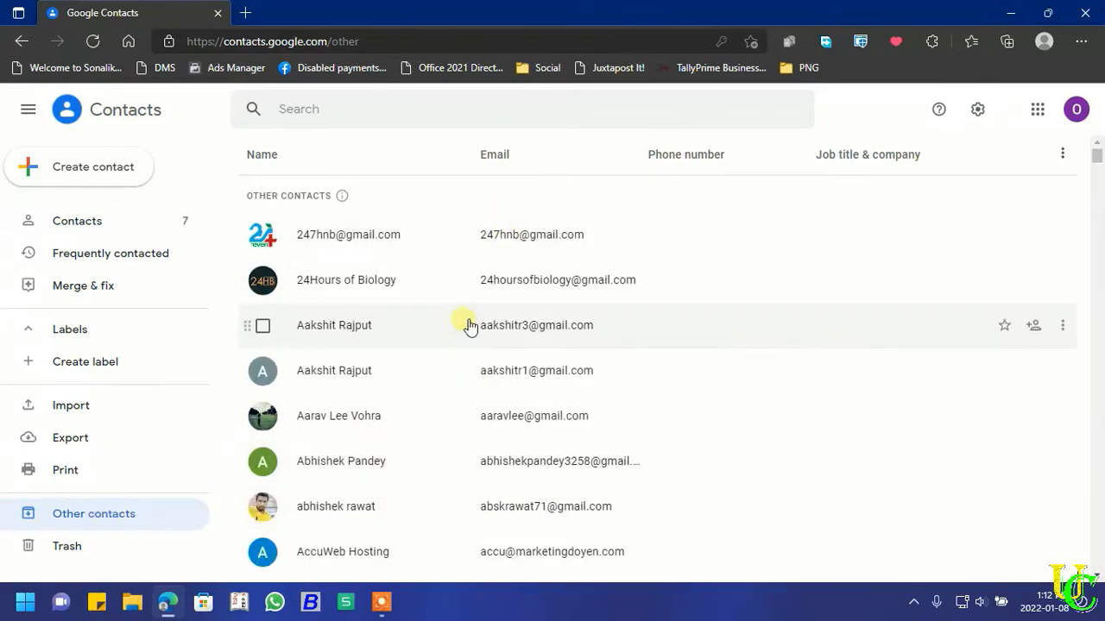
mouse_move(268, 153)
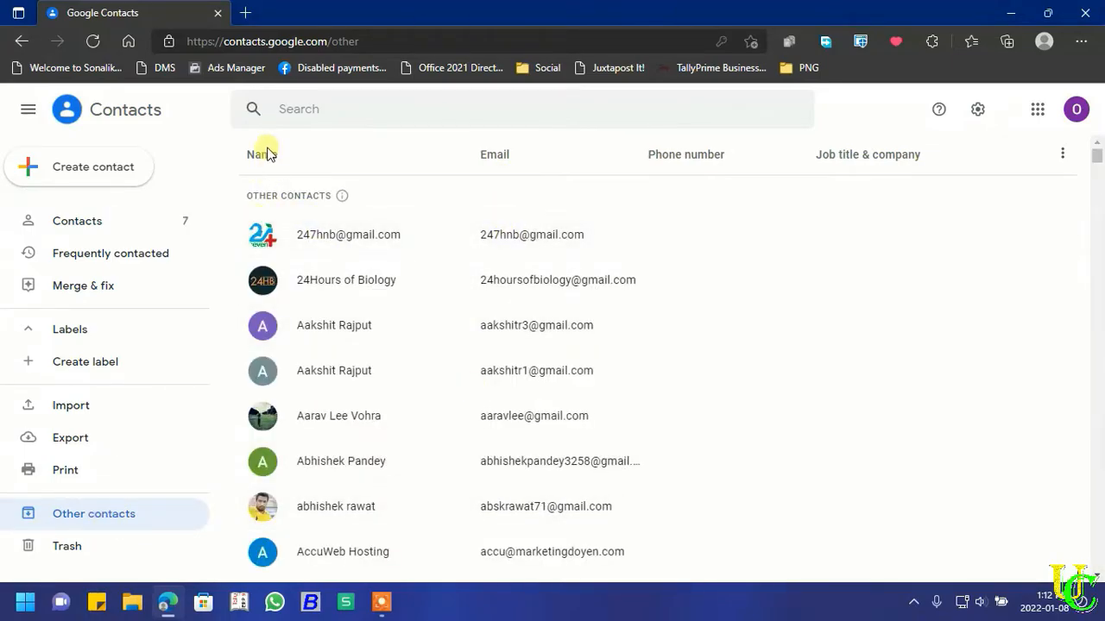
click(262, 234)
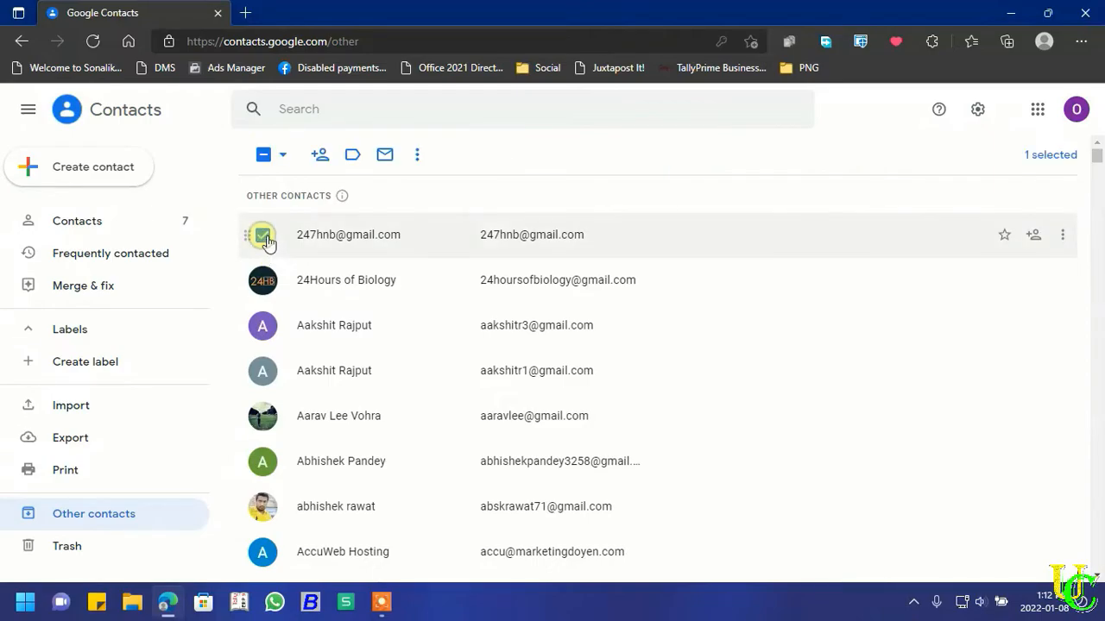
click(283, 155)
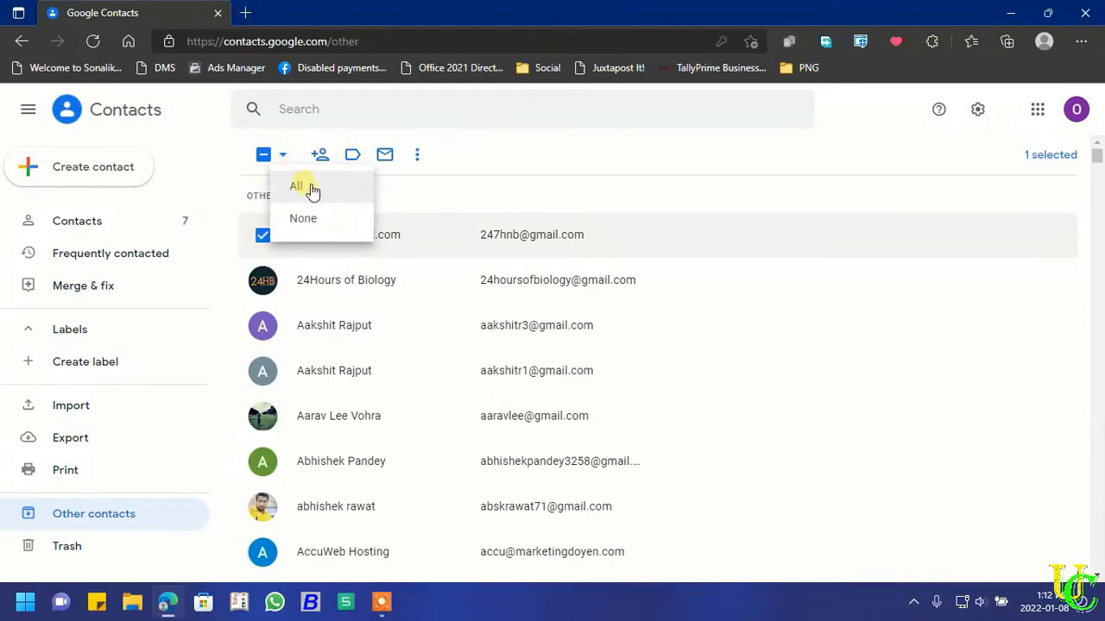
click(296, 185)
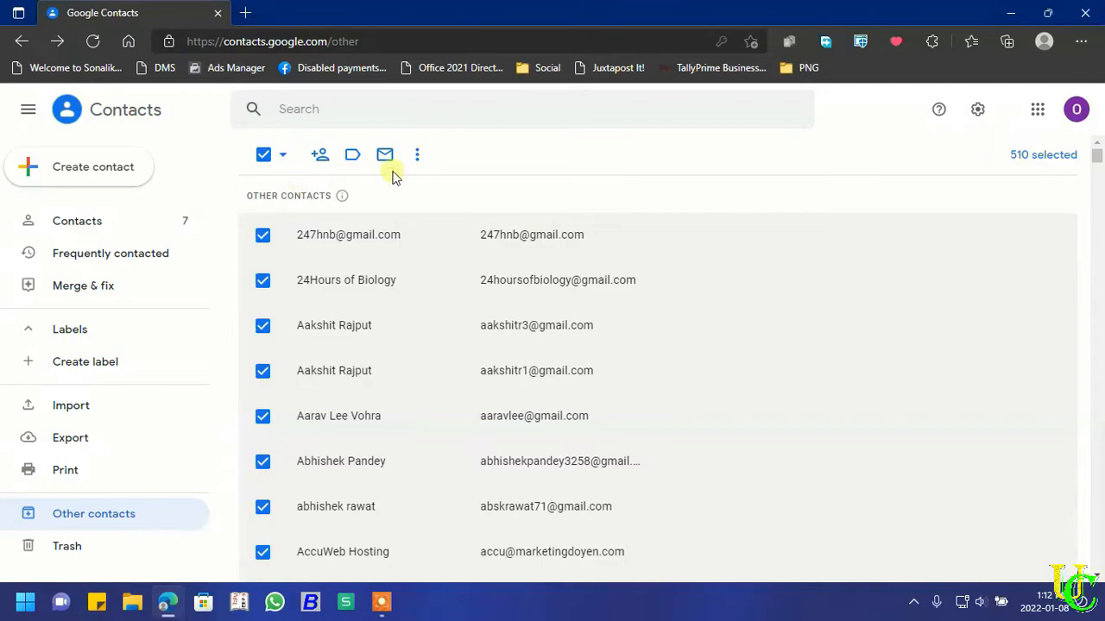
mouse_move(417, 156)
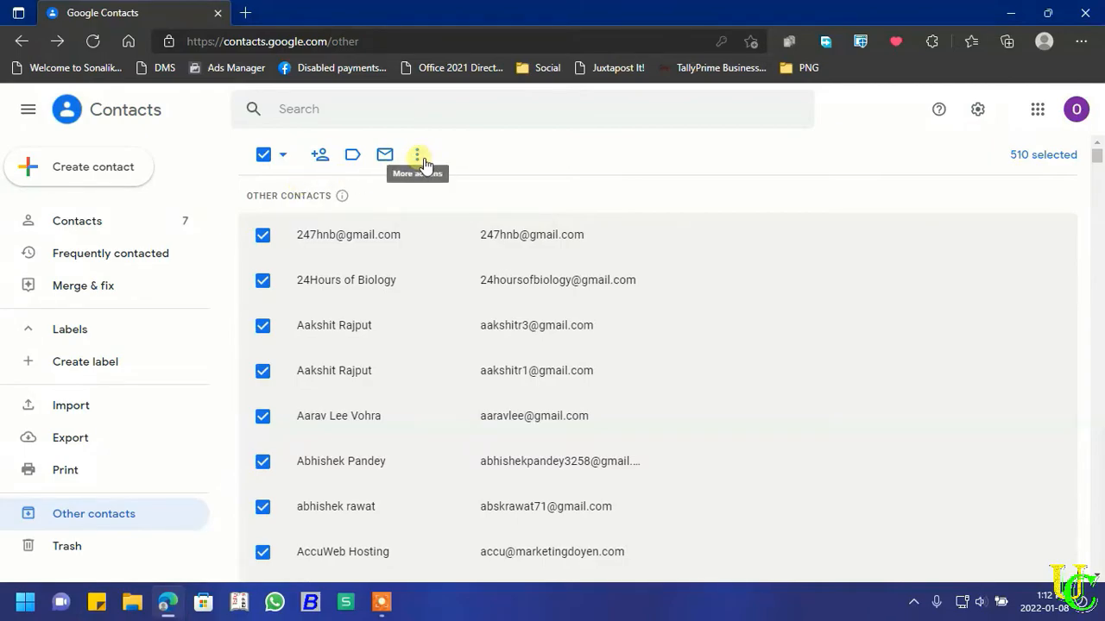
click(417, 154)
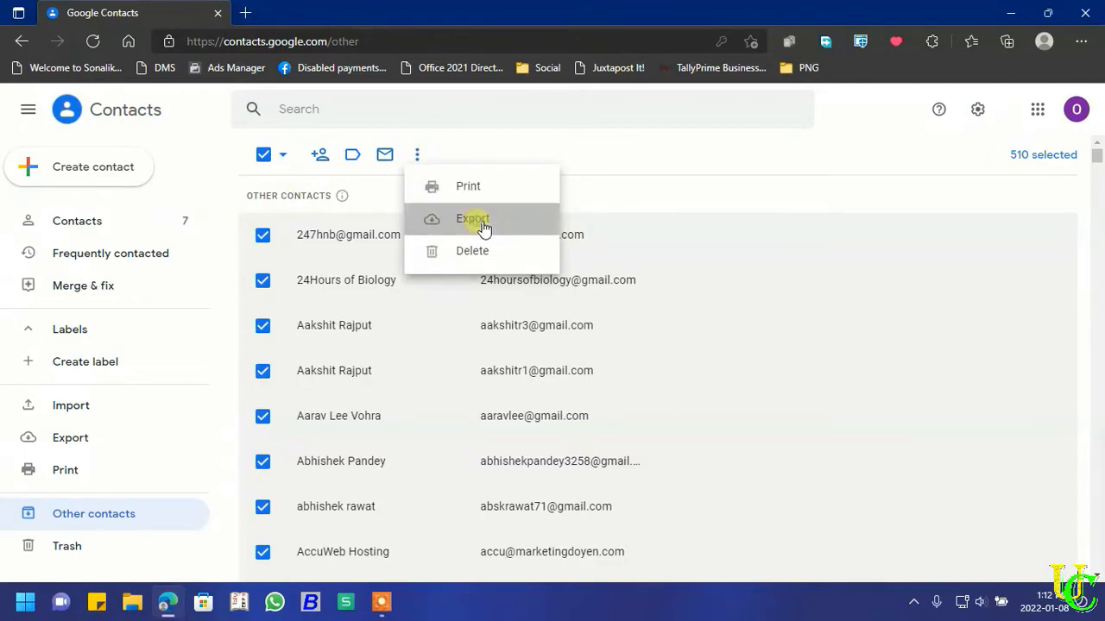
Export the 510 selected contacts in Google CSV format.
click(472, 219)
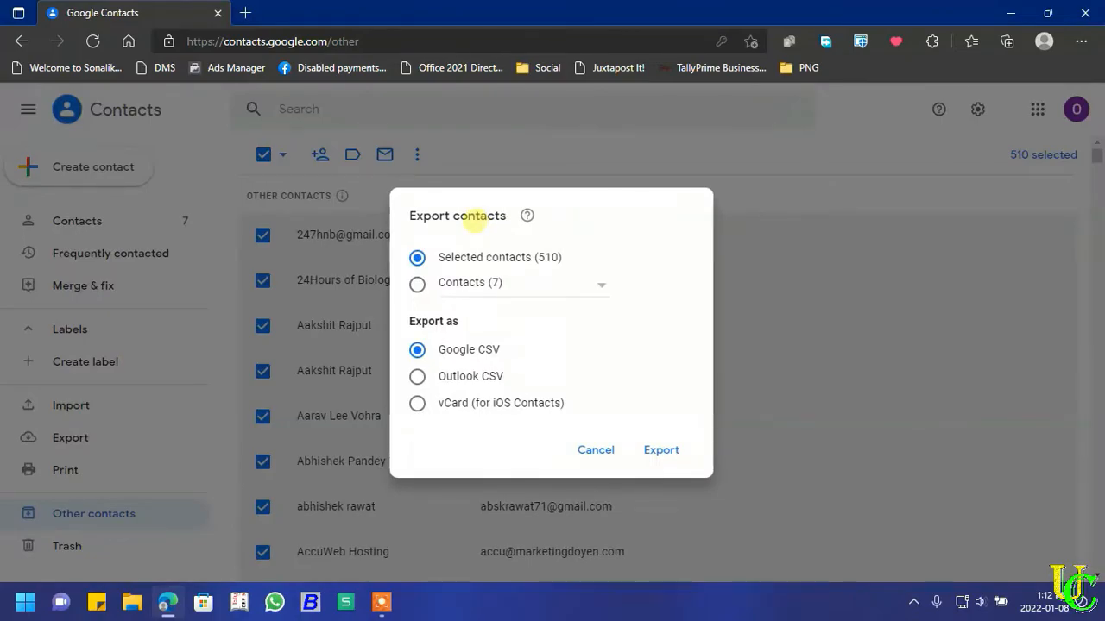
mouse_move(660, 449)
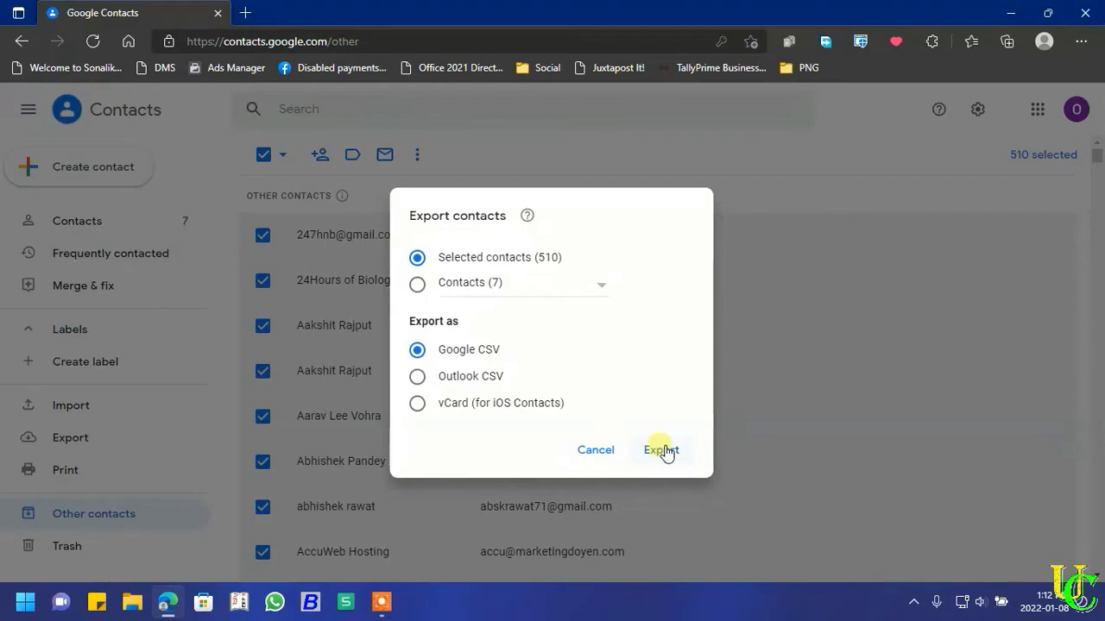
click(660, 450)
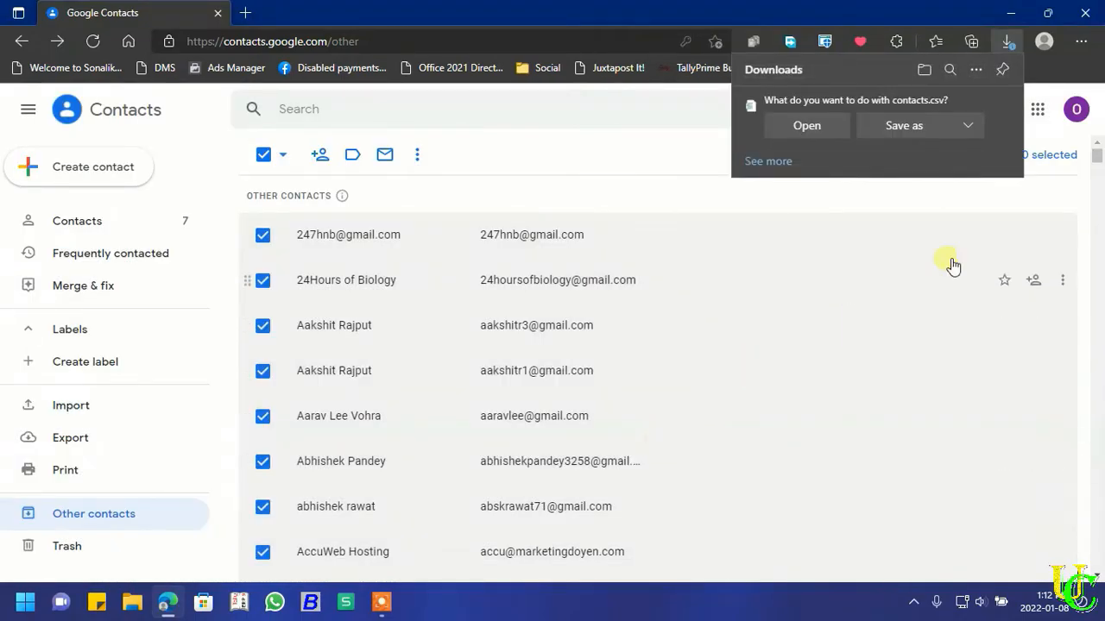
Save the downloaded contacts.csv to the Desktop.
click(903, 126)
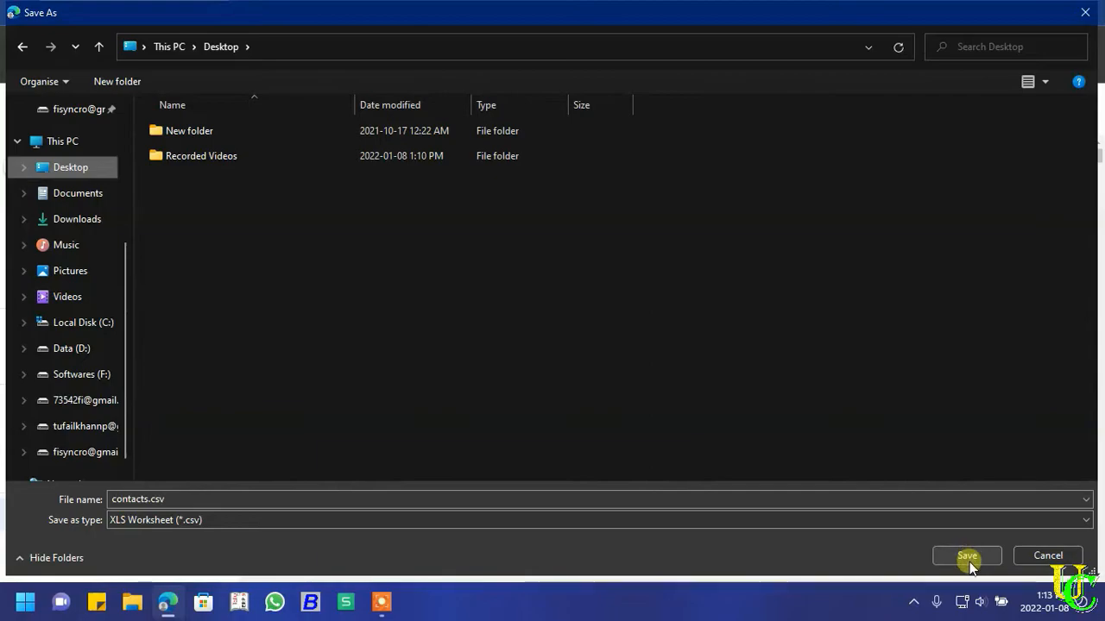
click(967, 556)
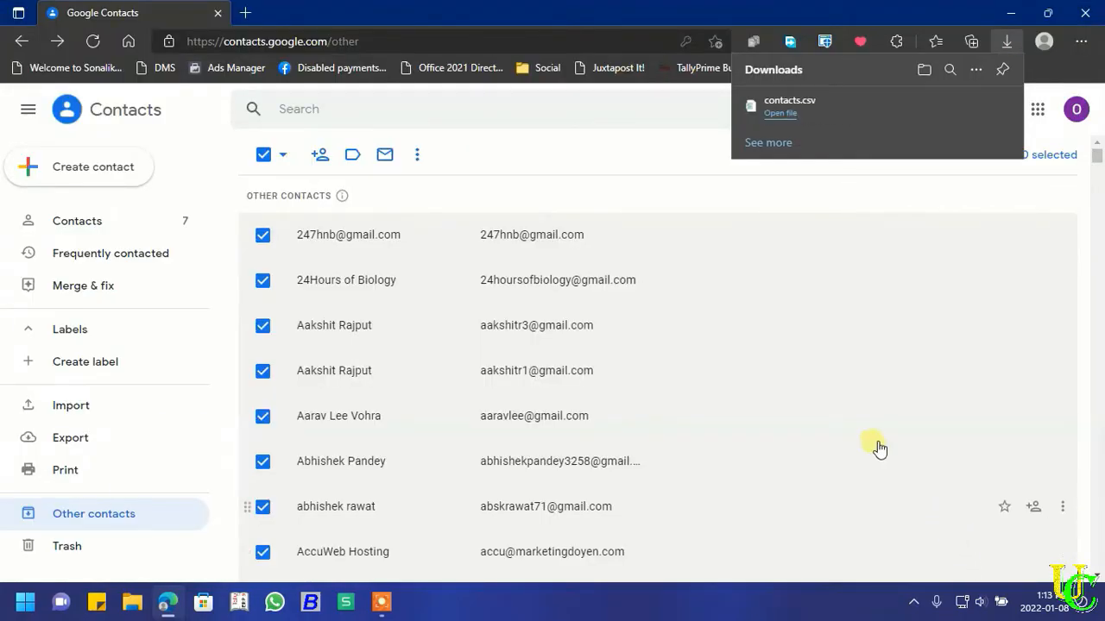
Launch Thunderbird from Start and unlock it with the primary password.
click(25, 602)
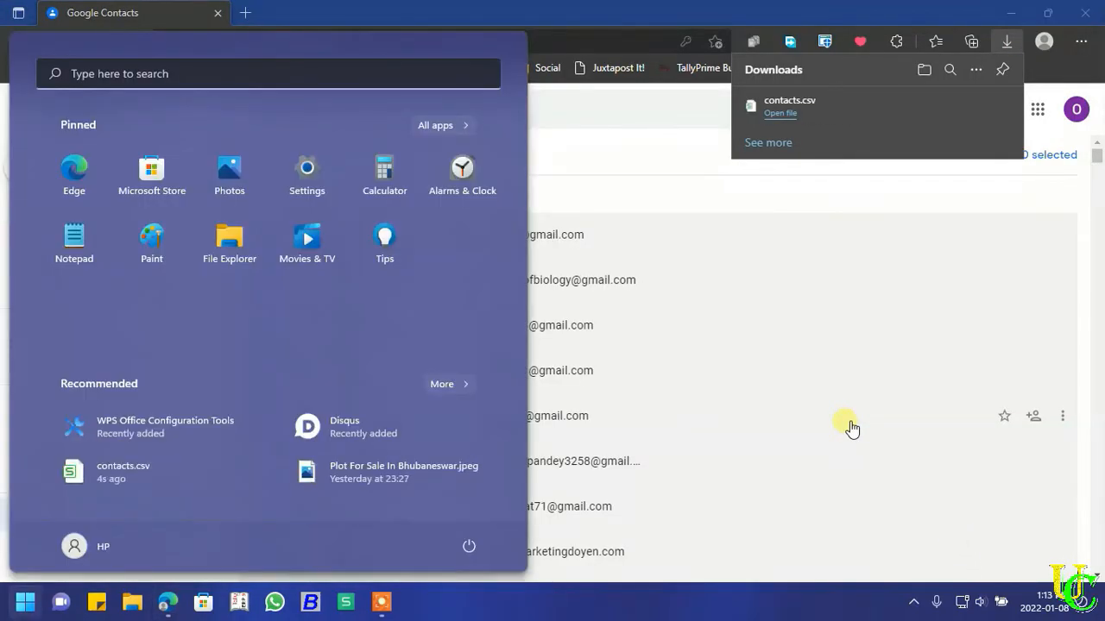
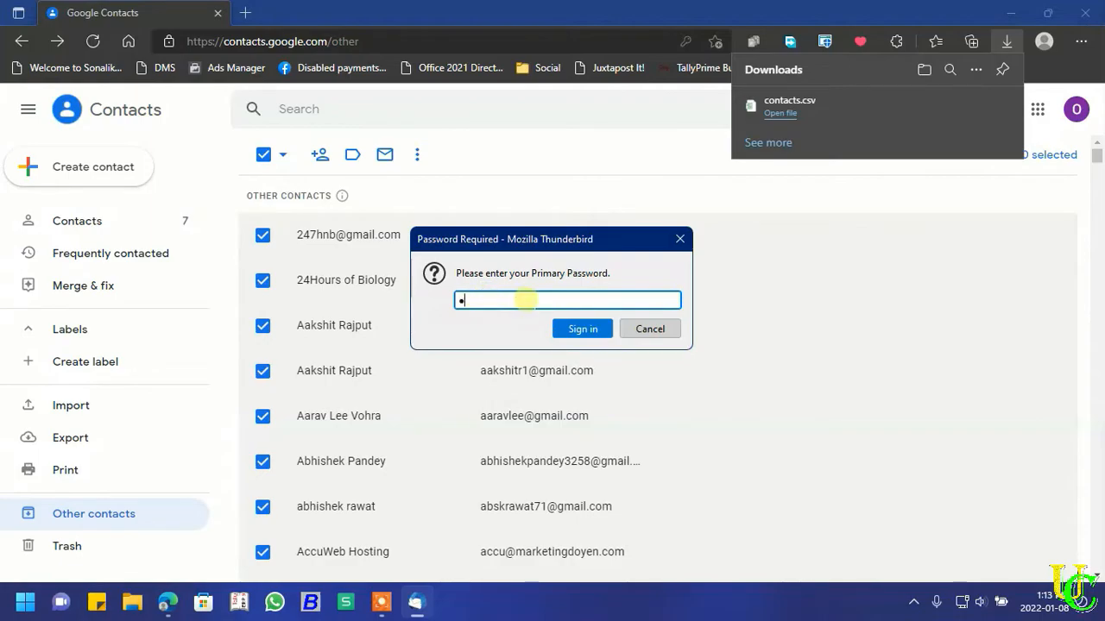
click(582, 329)
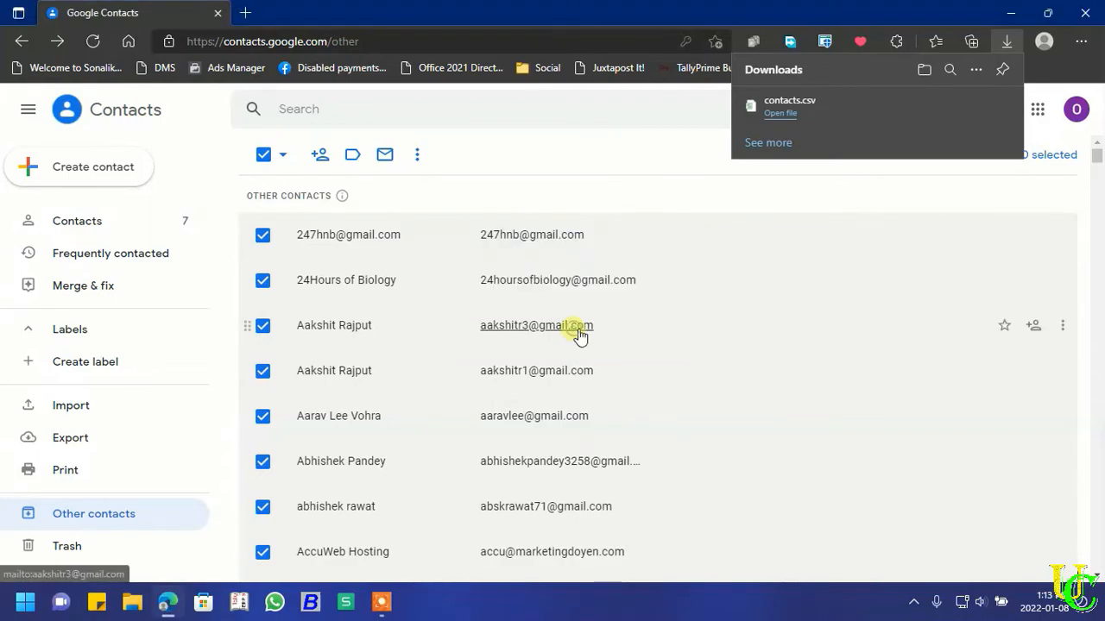
click(417, 601)
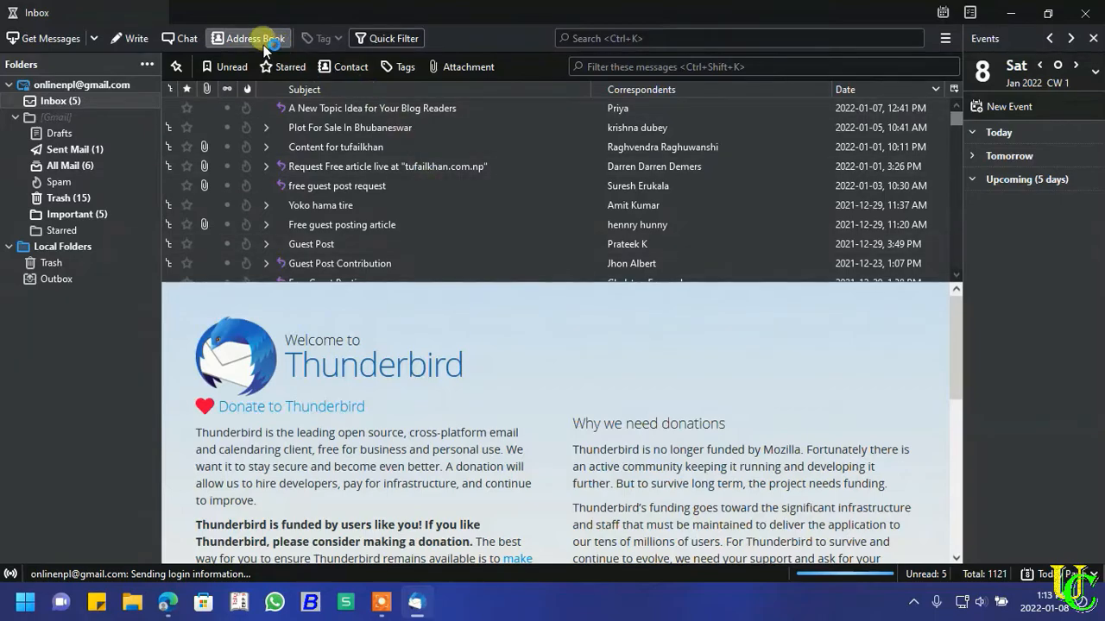
Open the Address Book and select the empty Personal Address Book.
click(248, 37)
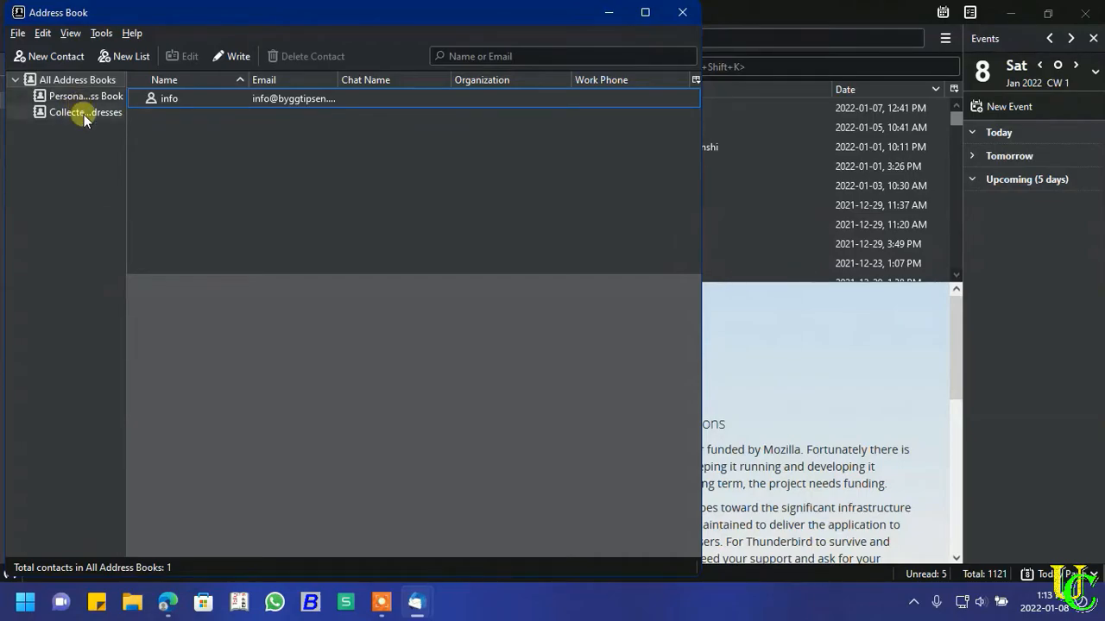
click(86, 96)
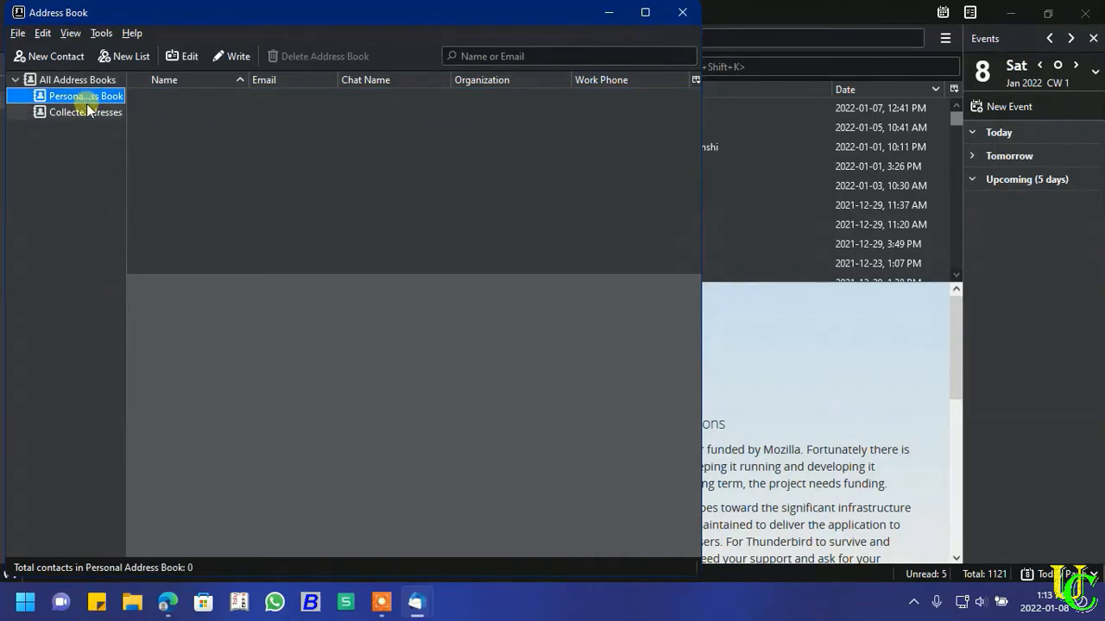
click(101, 33)
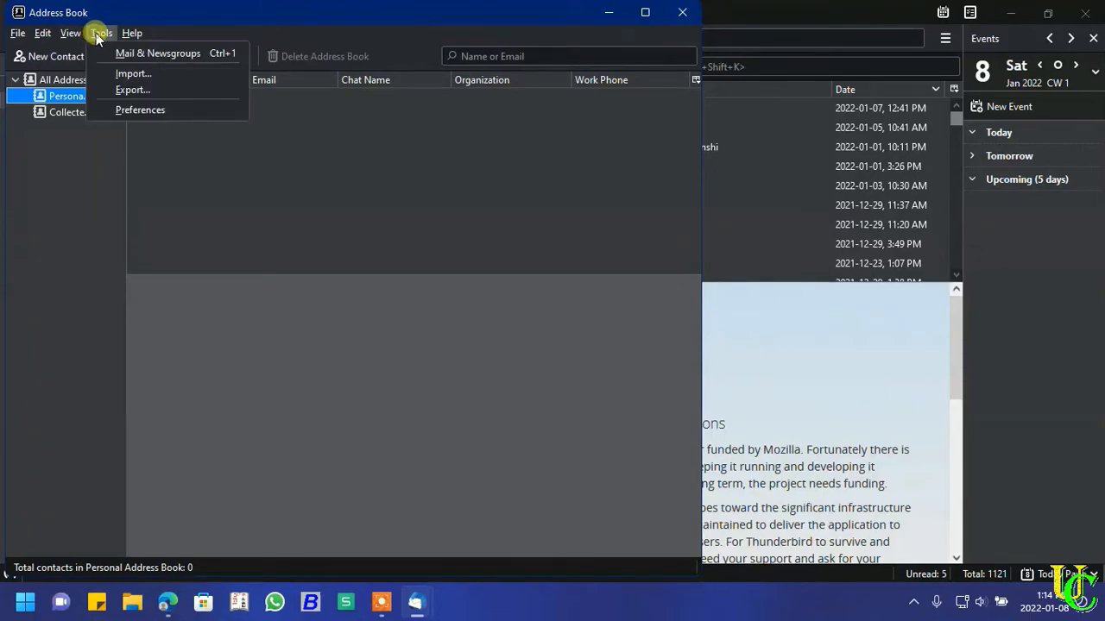
Import Address Books using the Text file (LDIF, .tab, .csv, .txt) format.
click(133, 73)
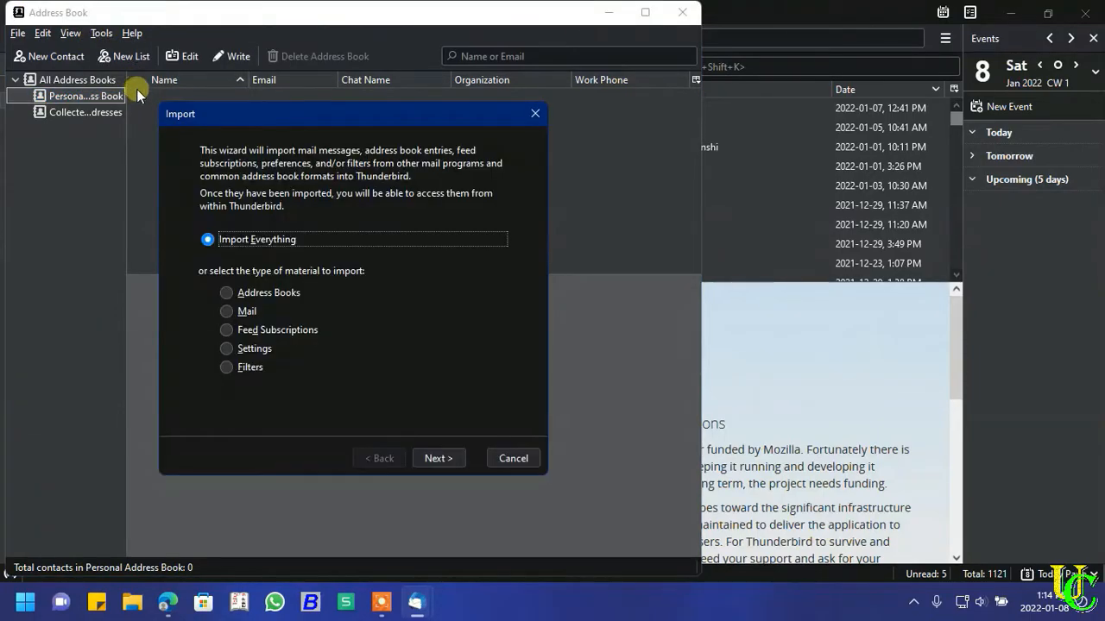
click(226, 292)
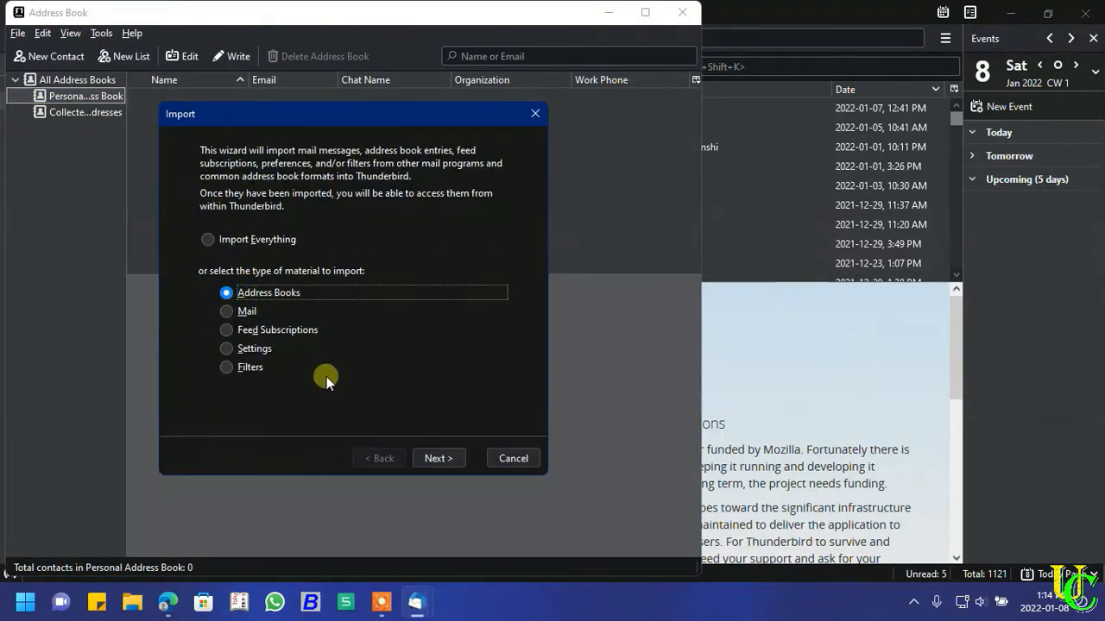
click(438, 458)
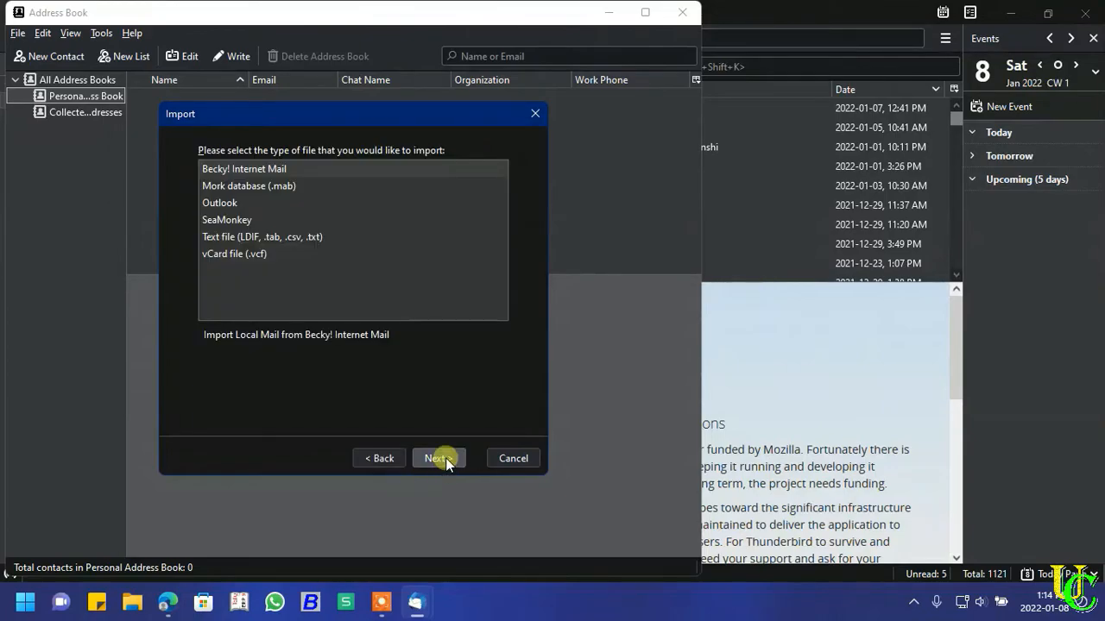
click(261, 236)
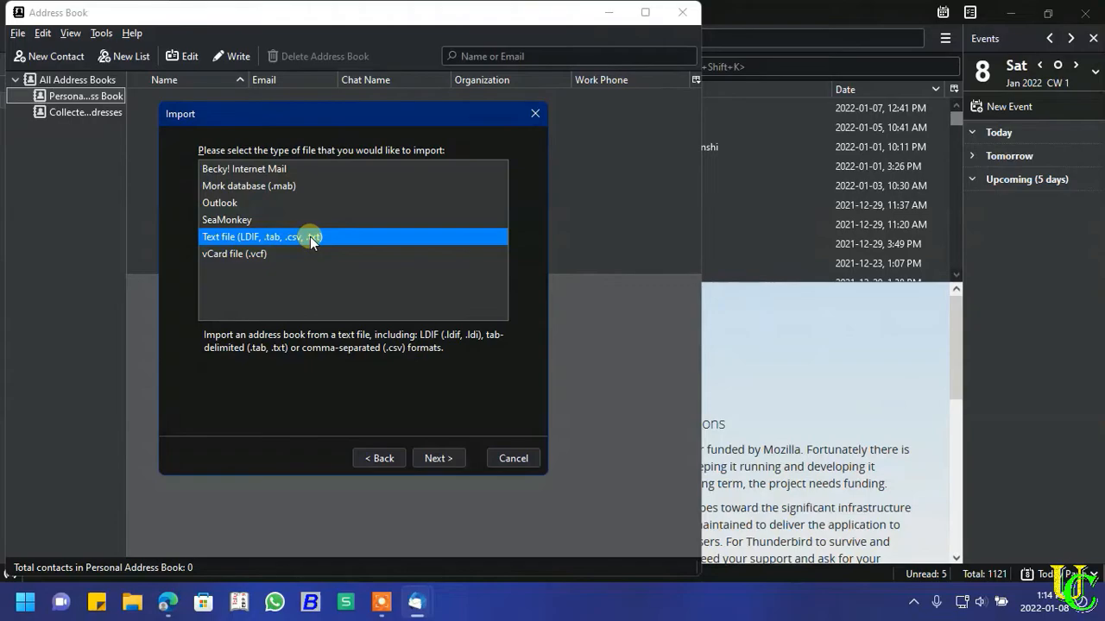
mouse_move(376, 423)
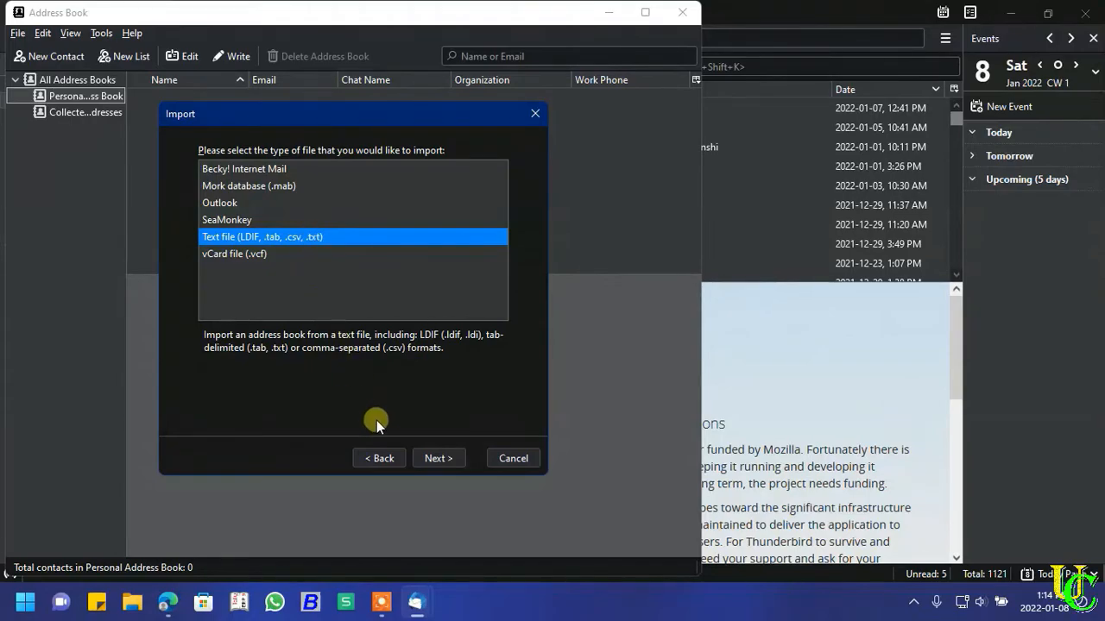
click(438, 457)
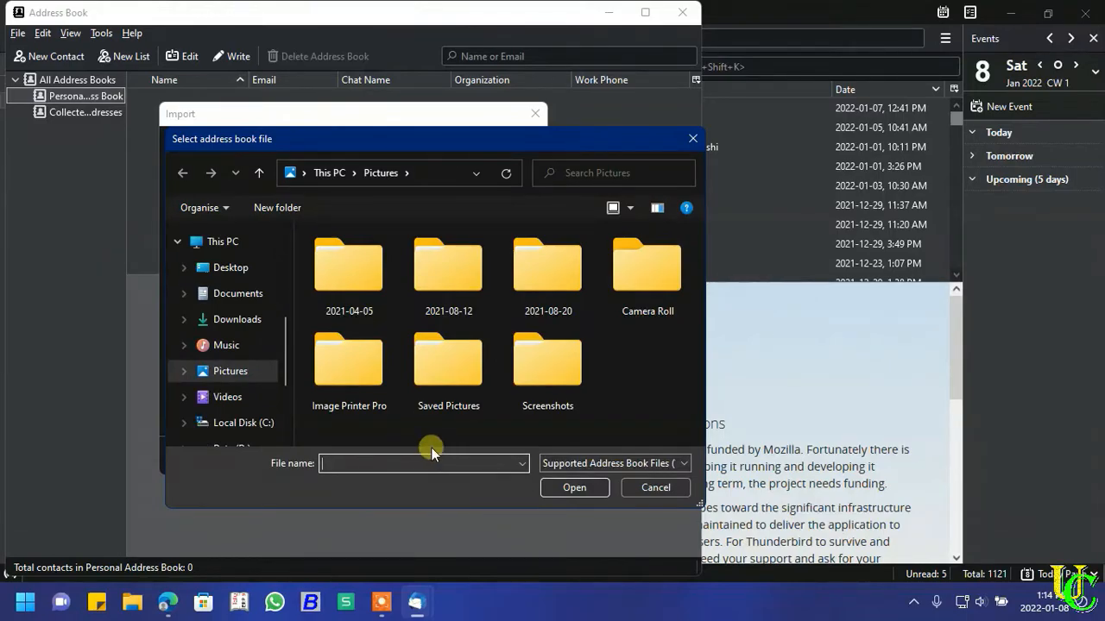
mouse_move(238, 319)
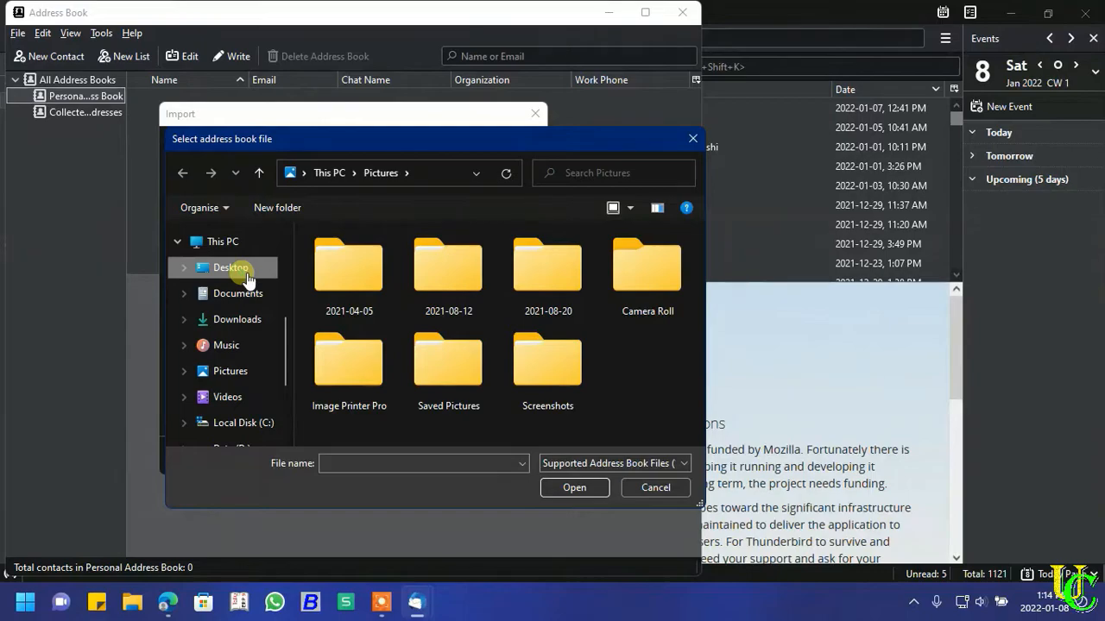
Pick contacts.csv from the Desktop as the file to import.
click(231, 268)
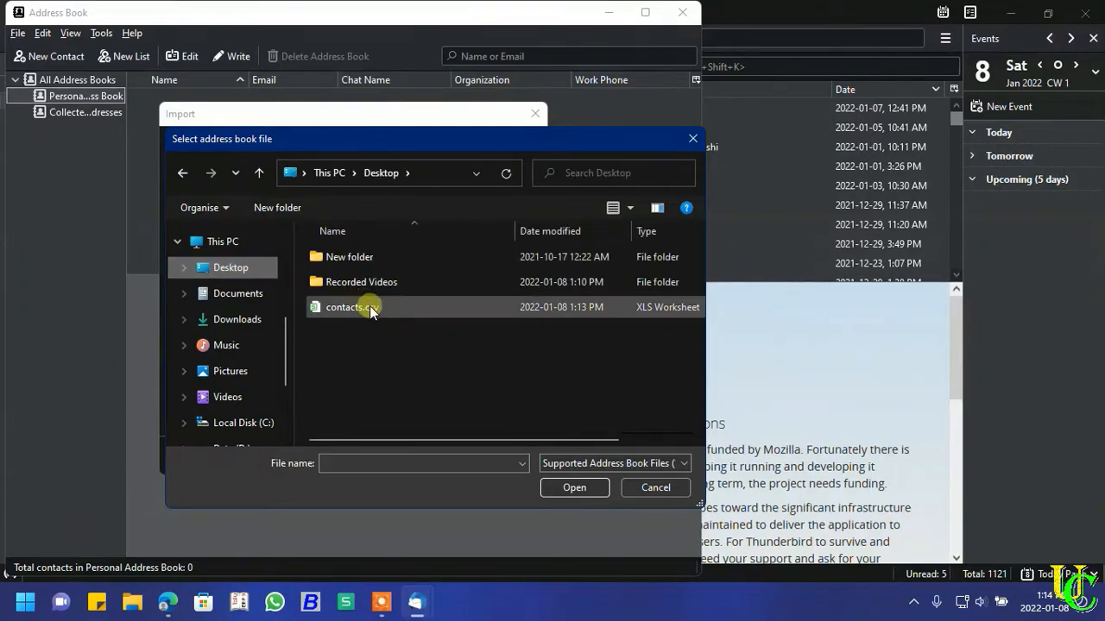
click(352, 307)
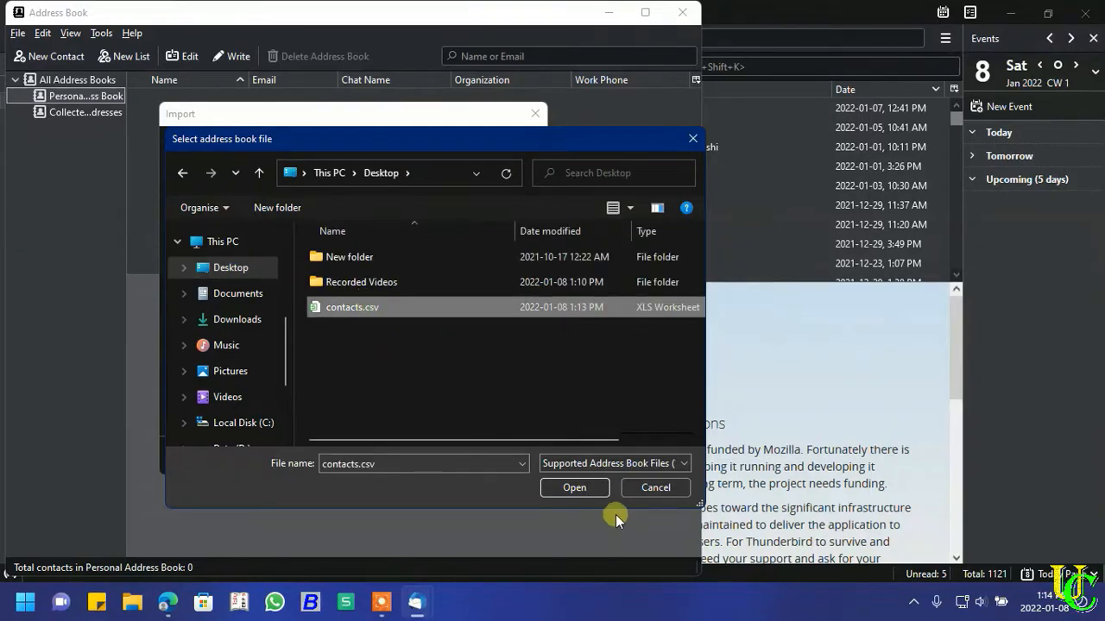
click(574, 487)
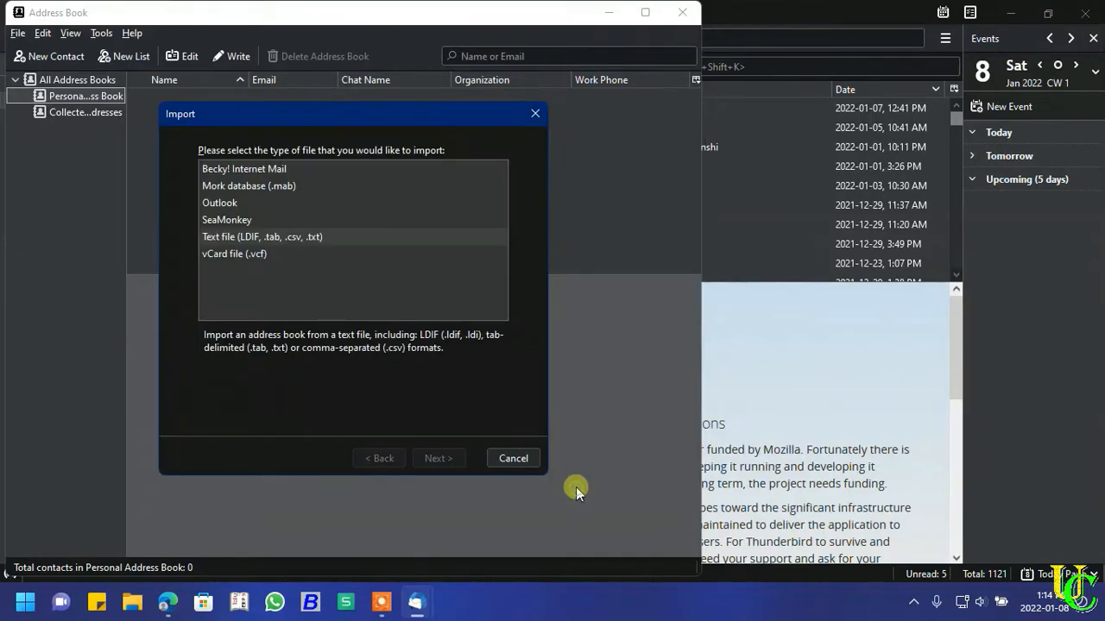
click(437, 458)
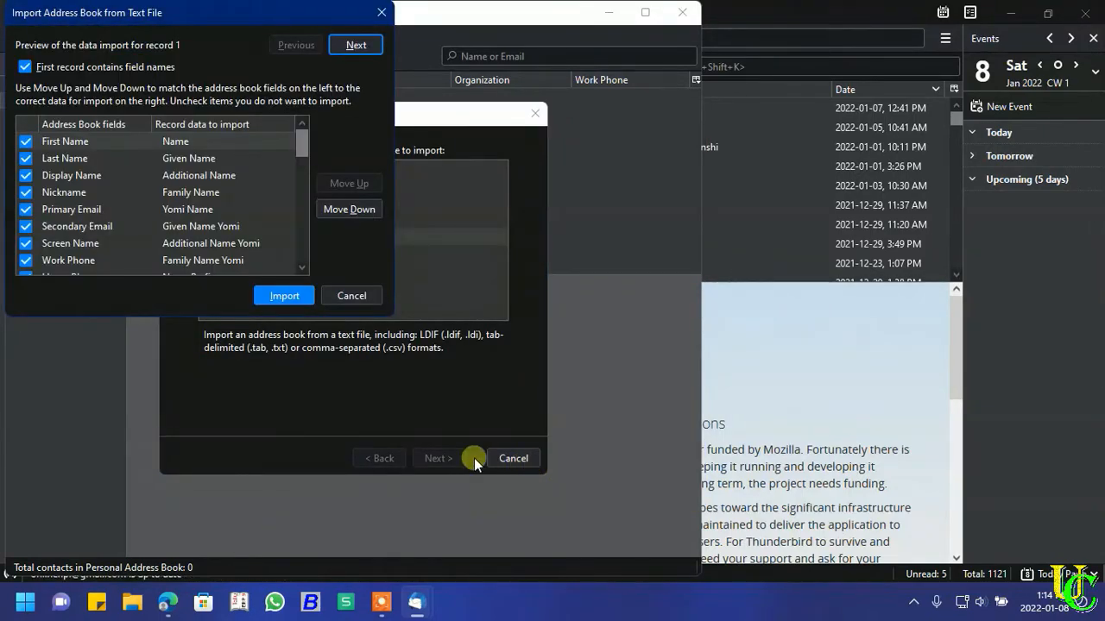
mouse_move(216, 130)
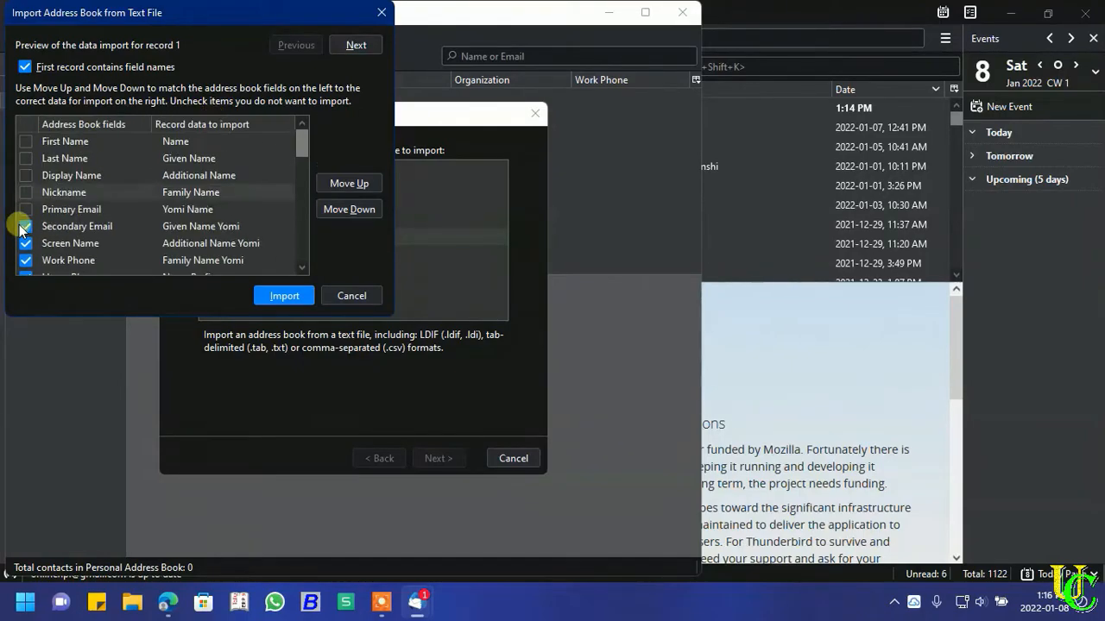
Scroll through the field-matching list in the import preview.
scroll(down, 3)
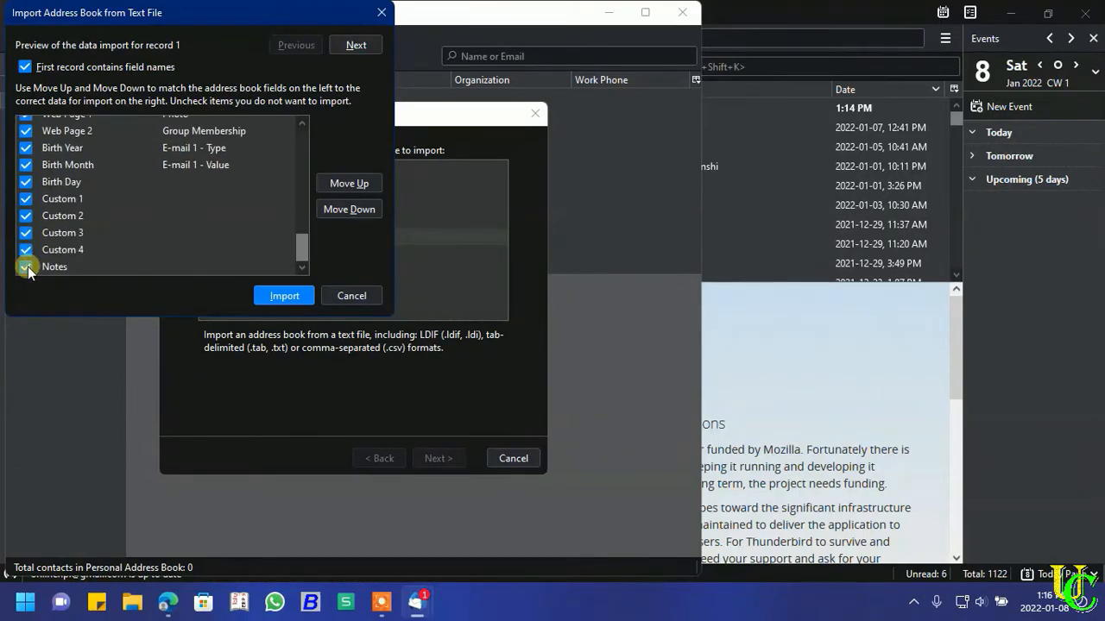
scroll(up, 3)
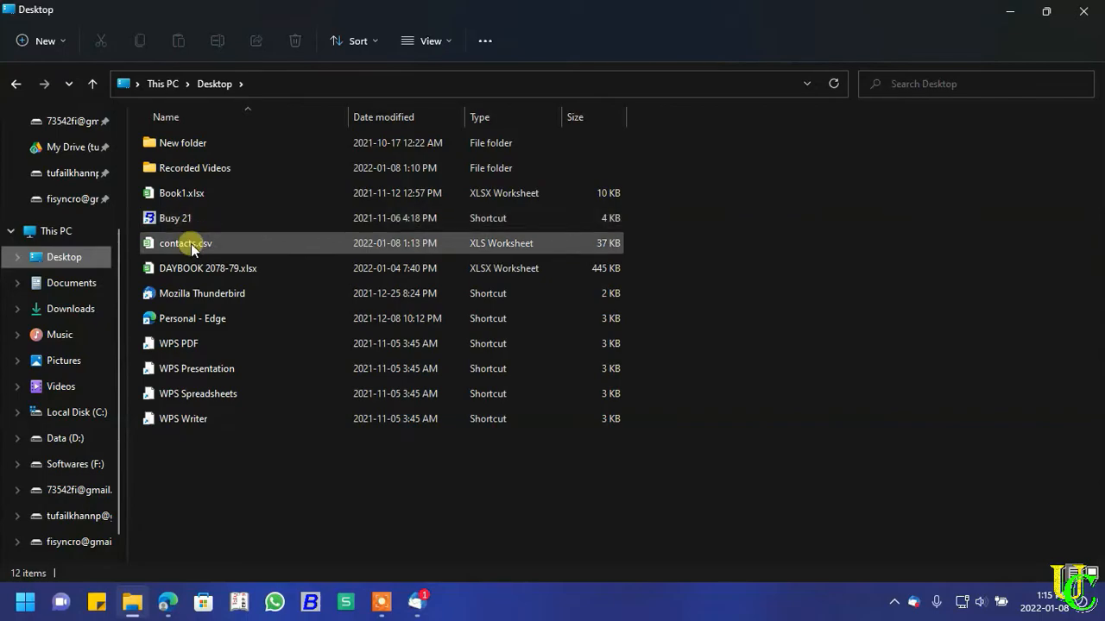
Open contacts.csv from the Desktop in WPS Spreadsheets.
double_click(185, 242)
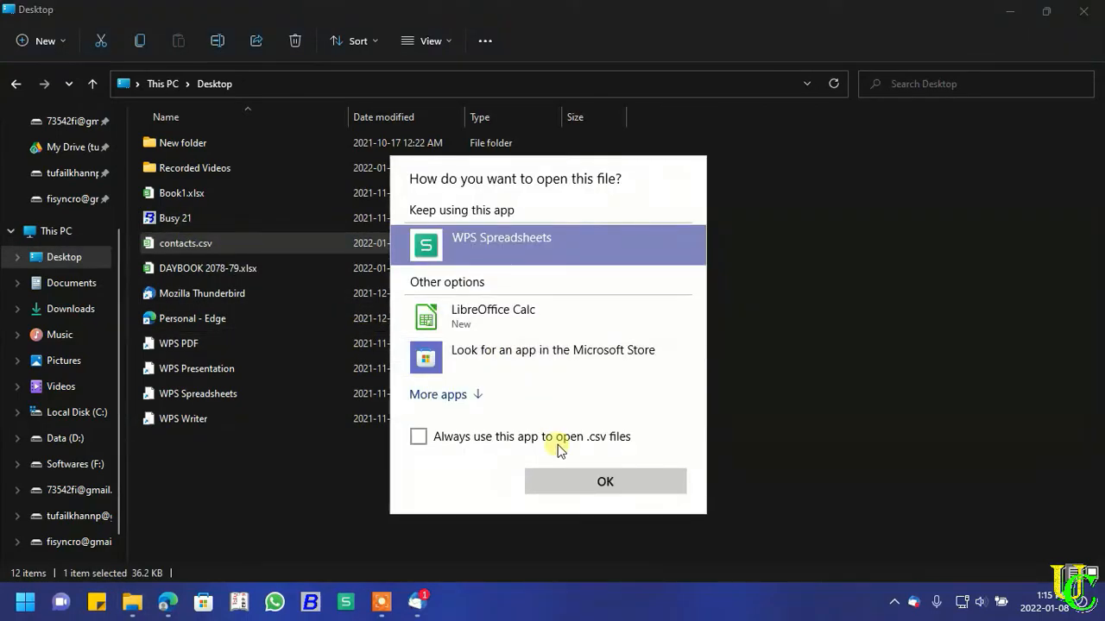
click(605, 481)
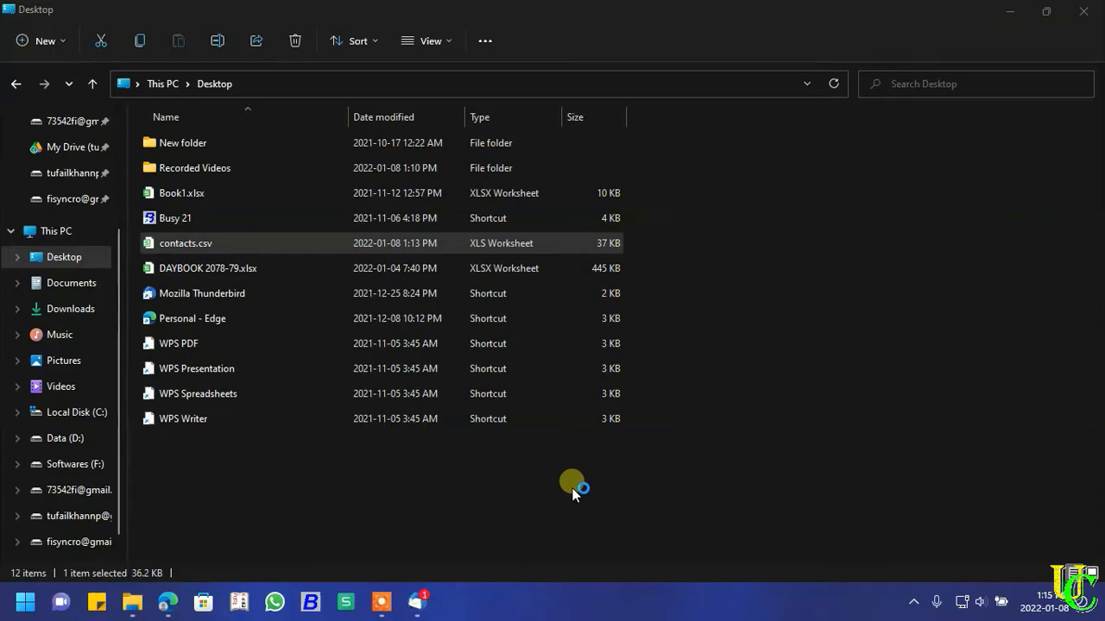
mouse_move(560, 496)
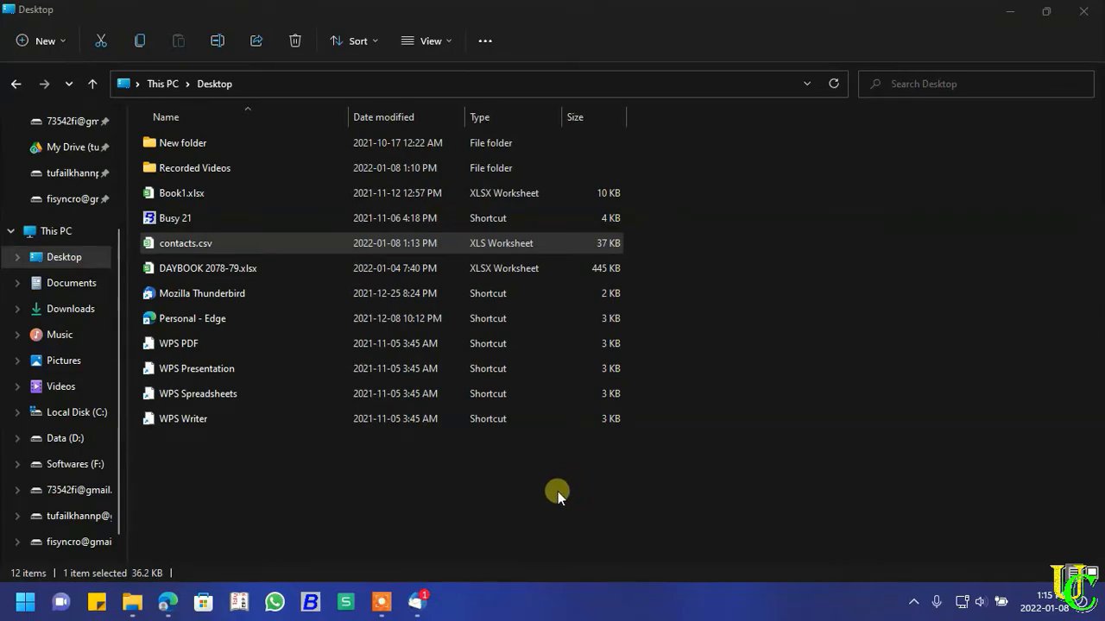
double_click(185, 243)
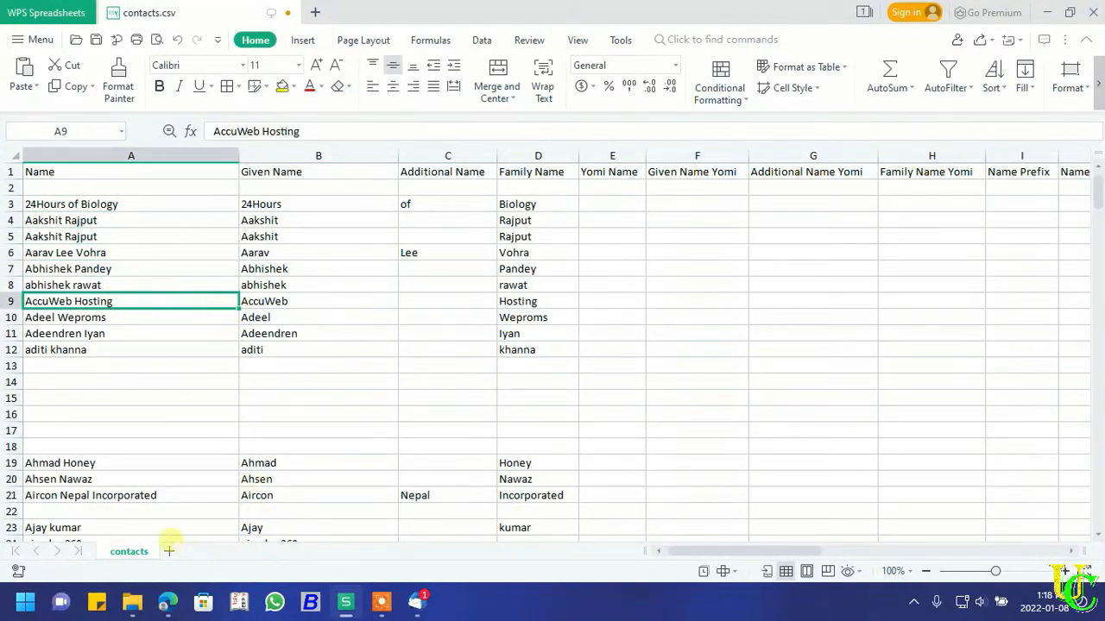
scroll(right, 3)
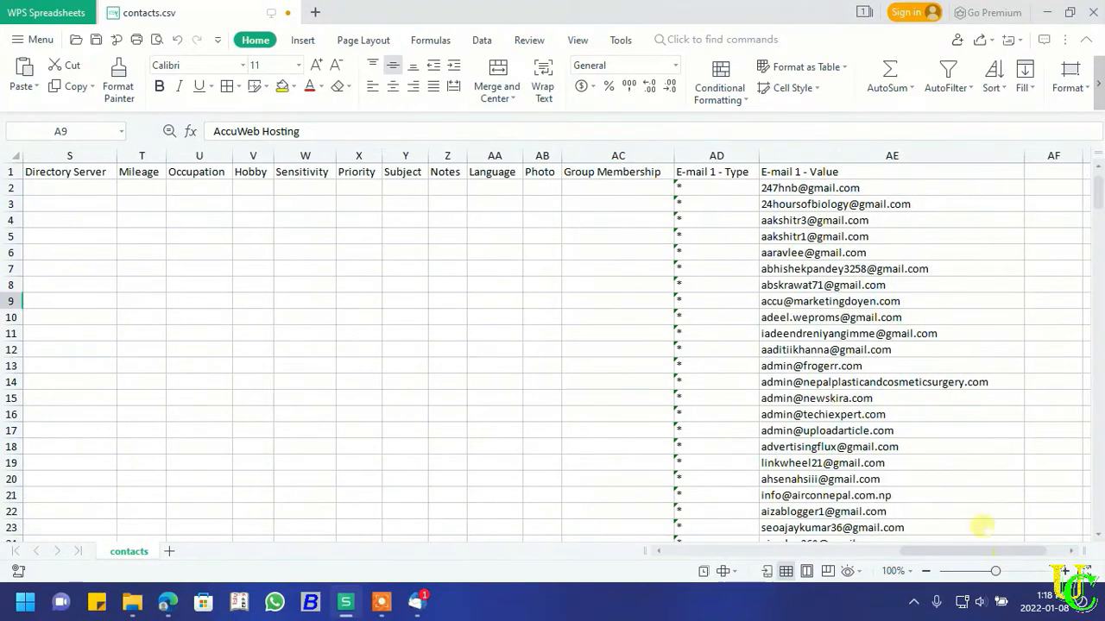
scroll(down, 3)
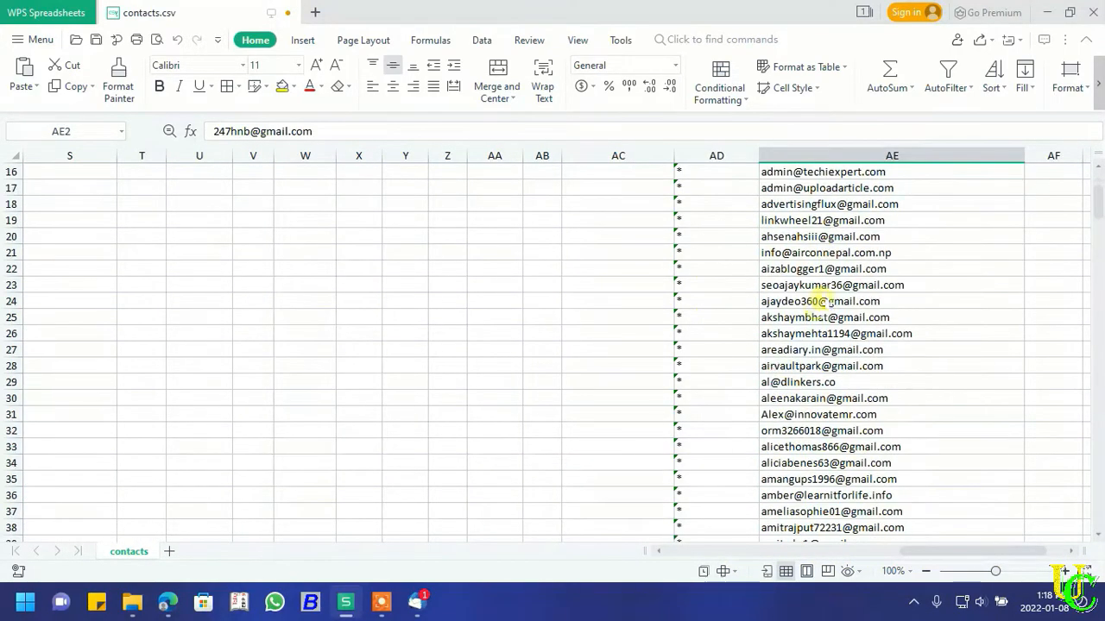
scroll(up, 3)
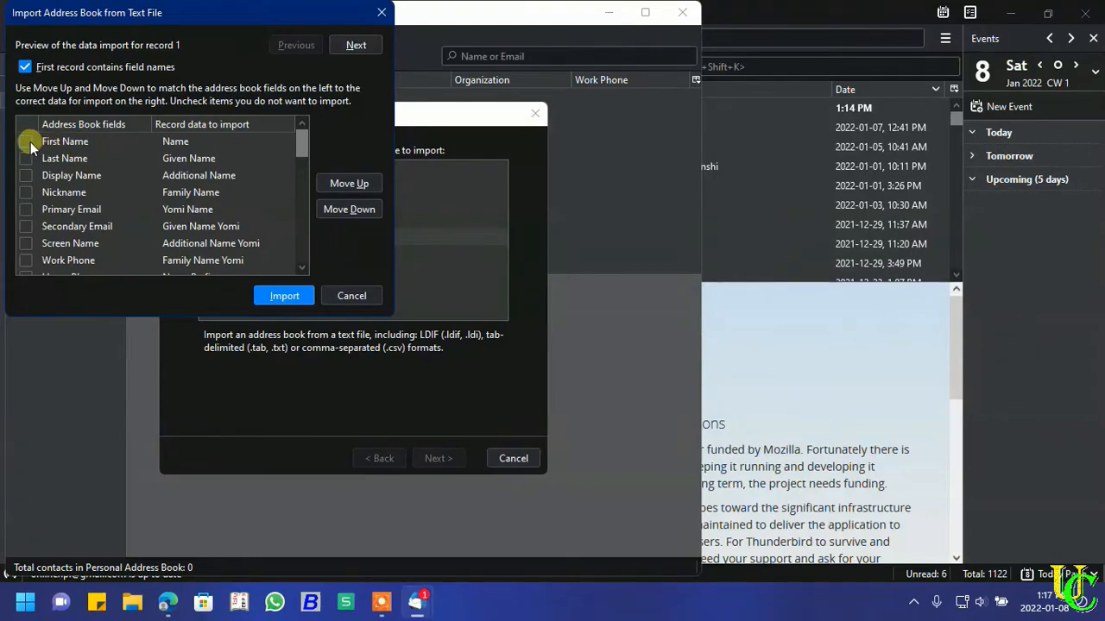
Include First Name, and move Primary Email down to E-mail 1 - Value and include it.
click(26, 141)
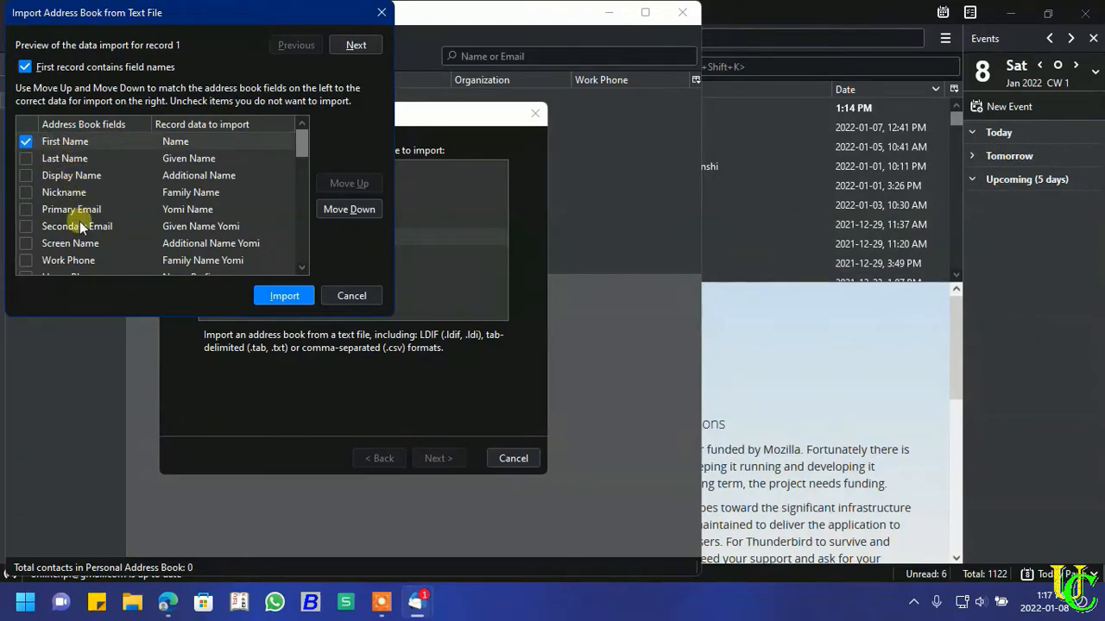
click(70, 209)
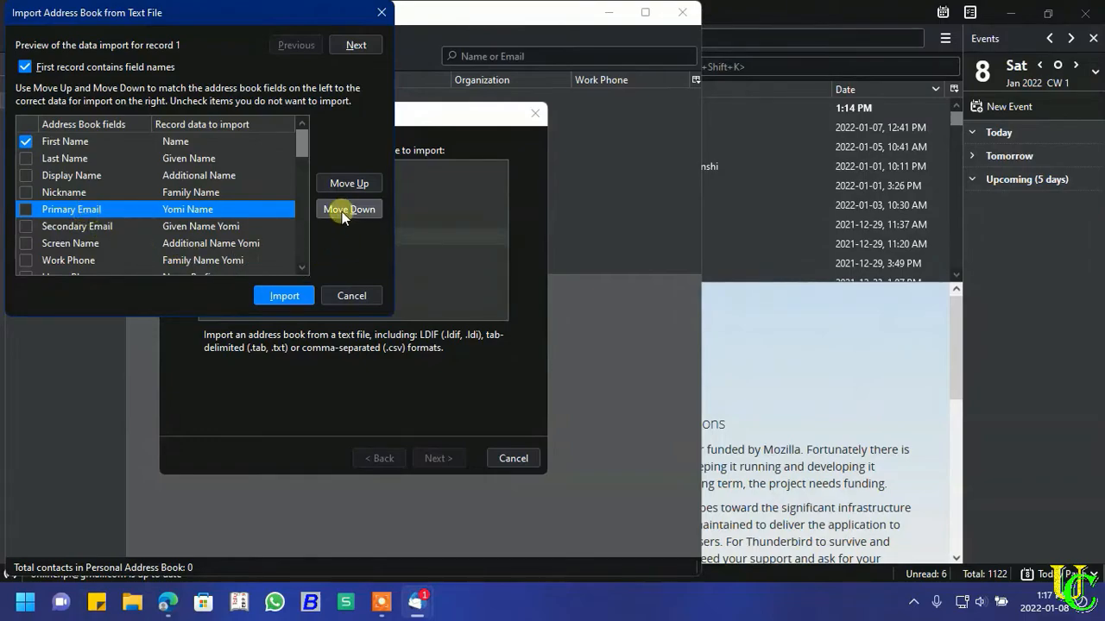
click(349, 209)
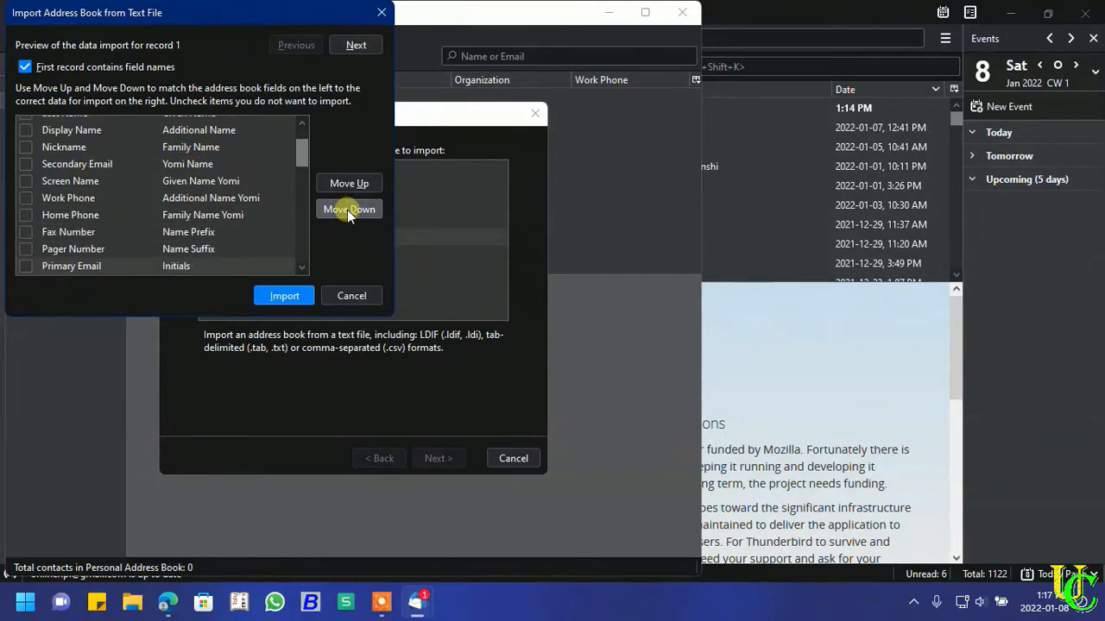
scroll(down, 3)
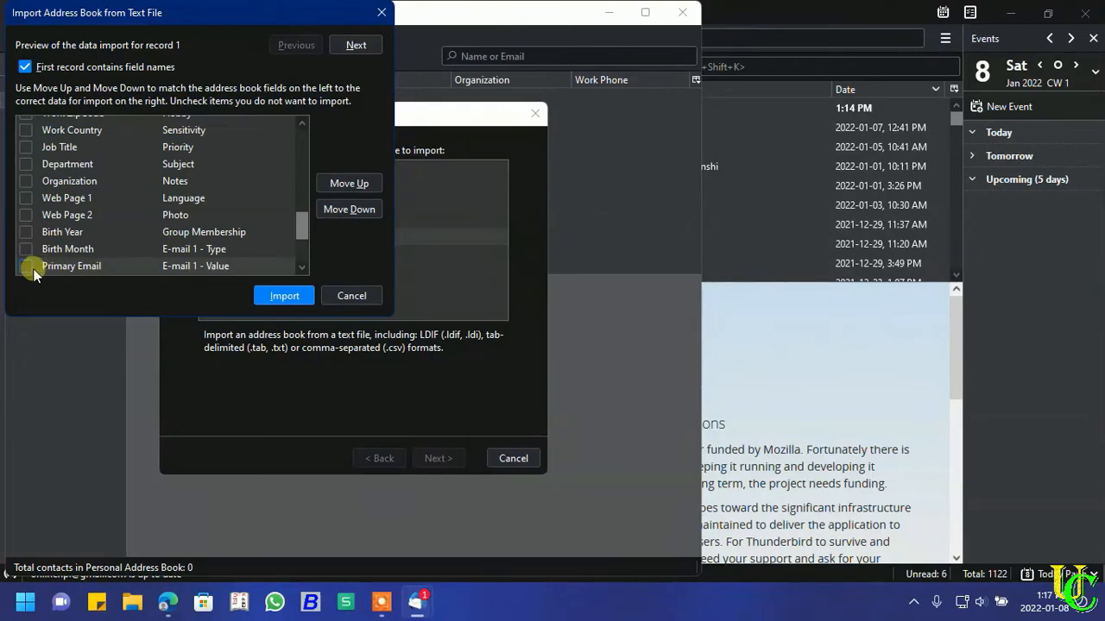
click(26, 266)
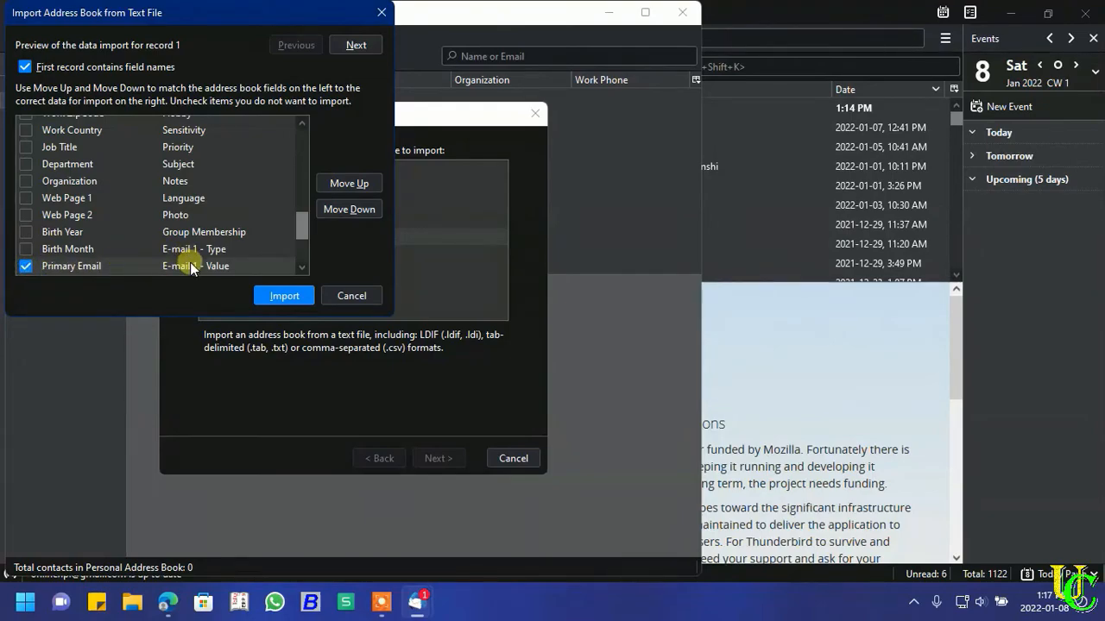
mouse_move(205, 277)
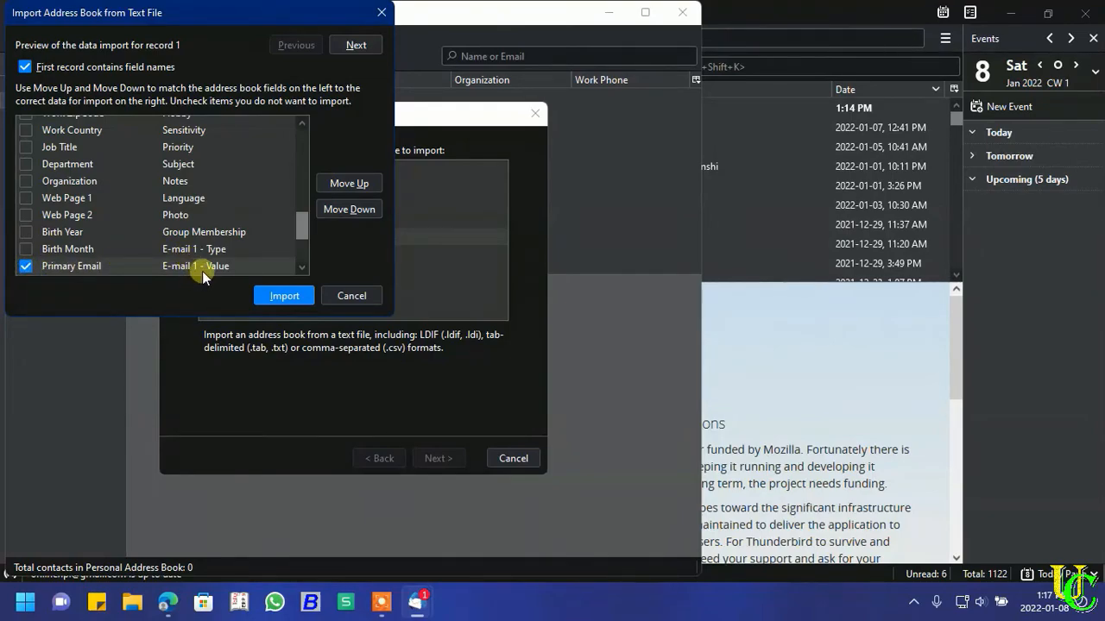
mouse_move(284, 295)
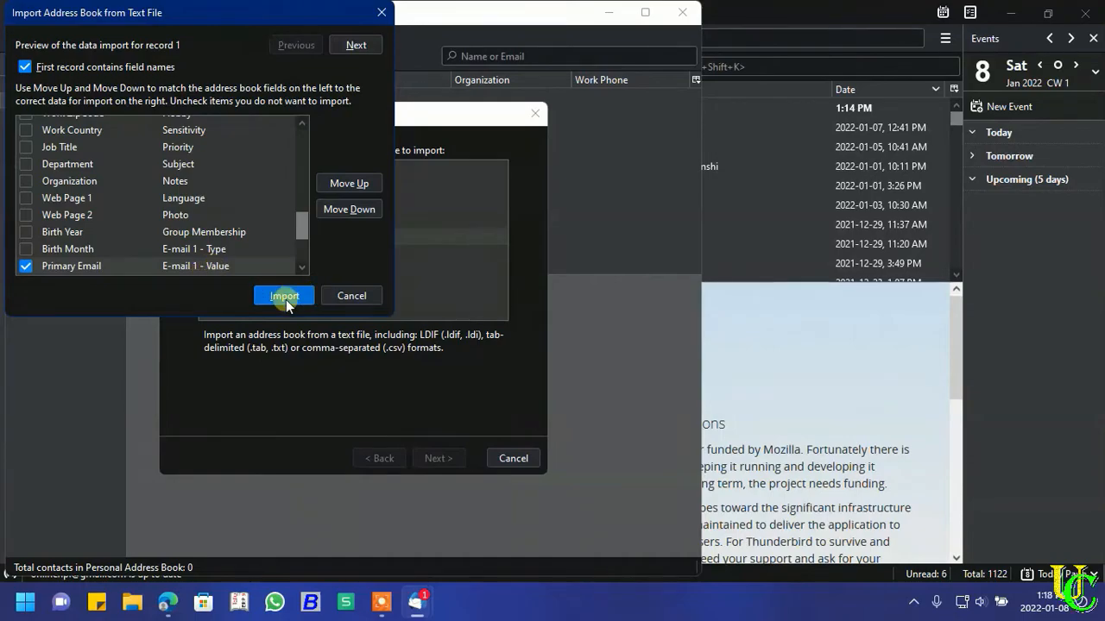
Run the contacts.csv import with this mapping and advance the wizard to its result.
click(284, 295)
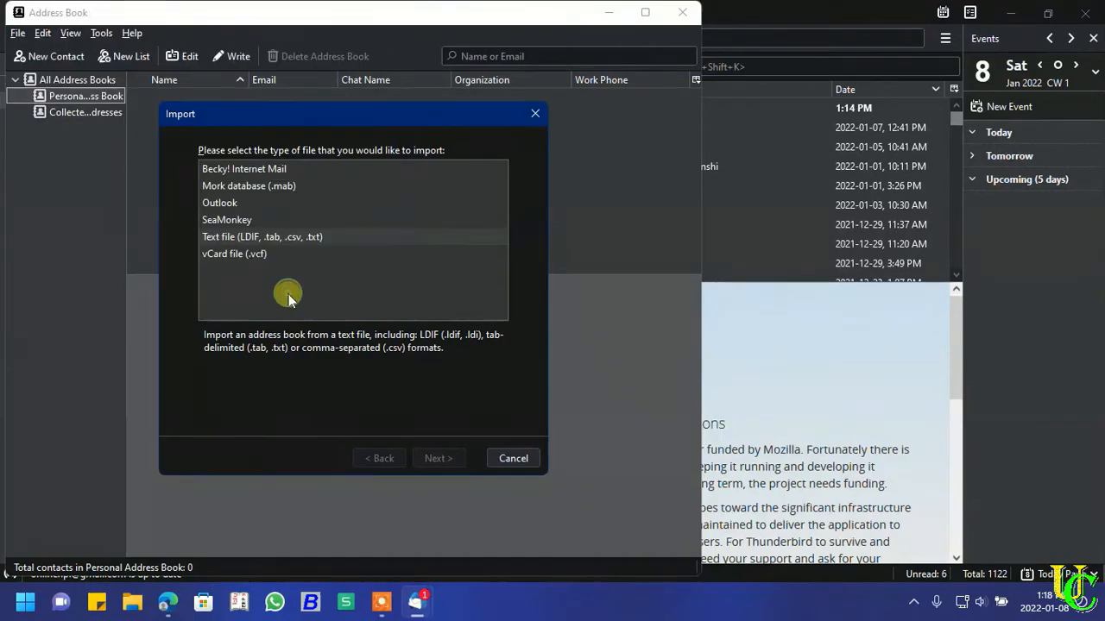
mouse_move(399, 433)
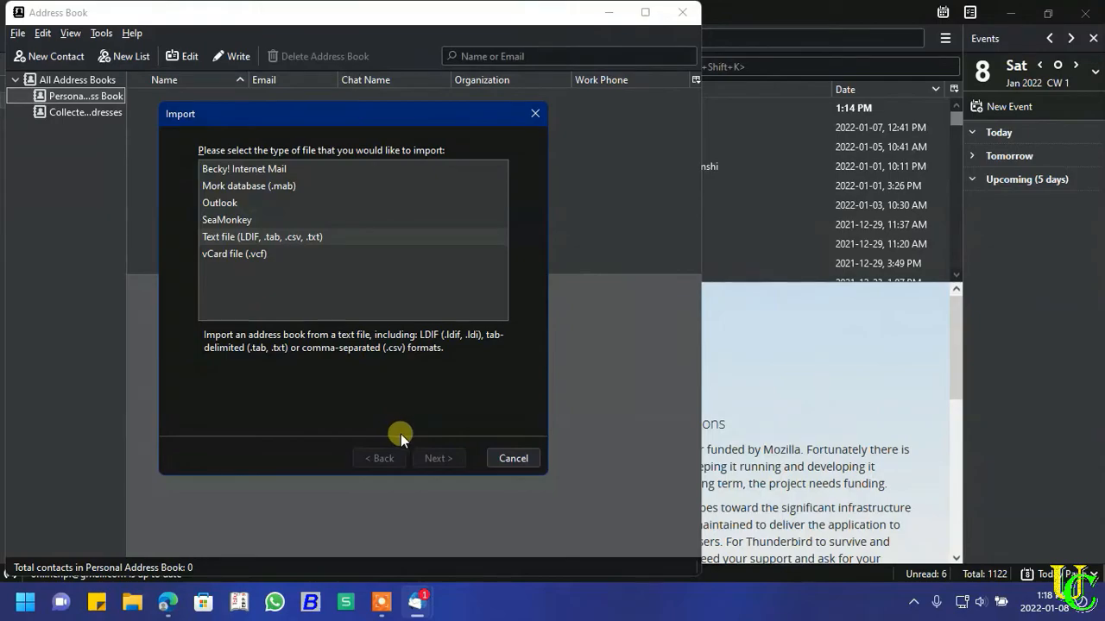
click(437, 459)
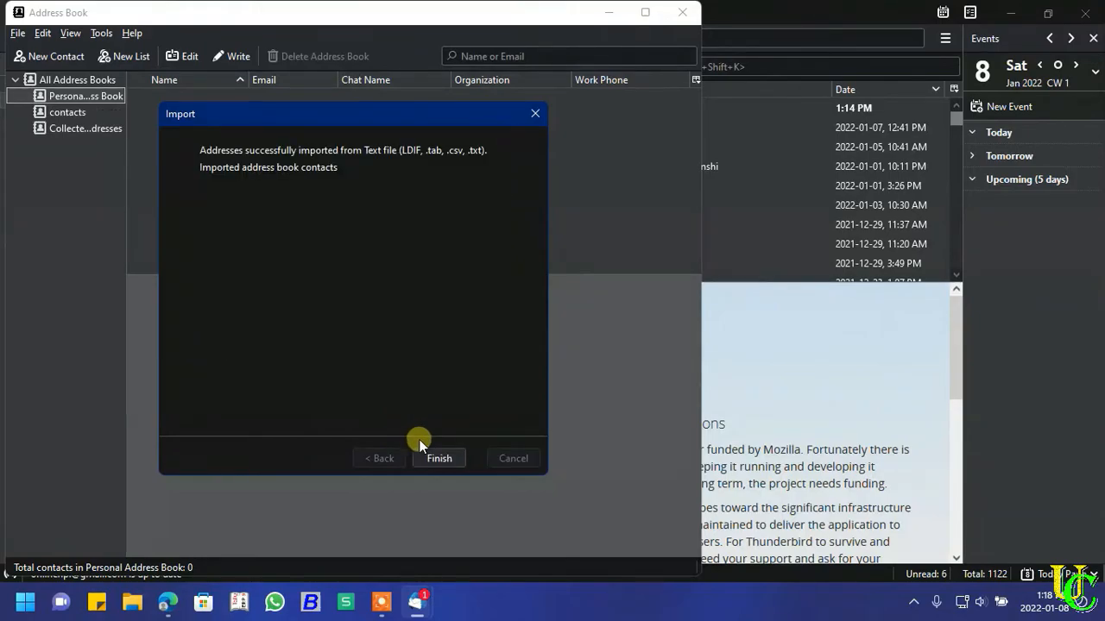
mouse_move(415, 425)
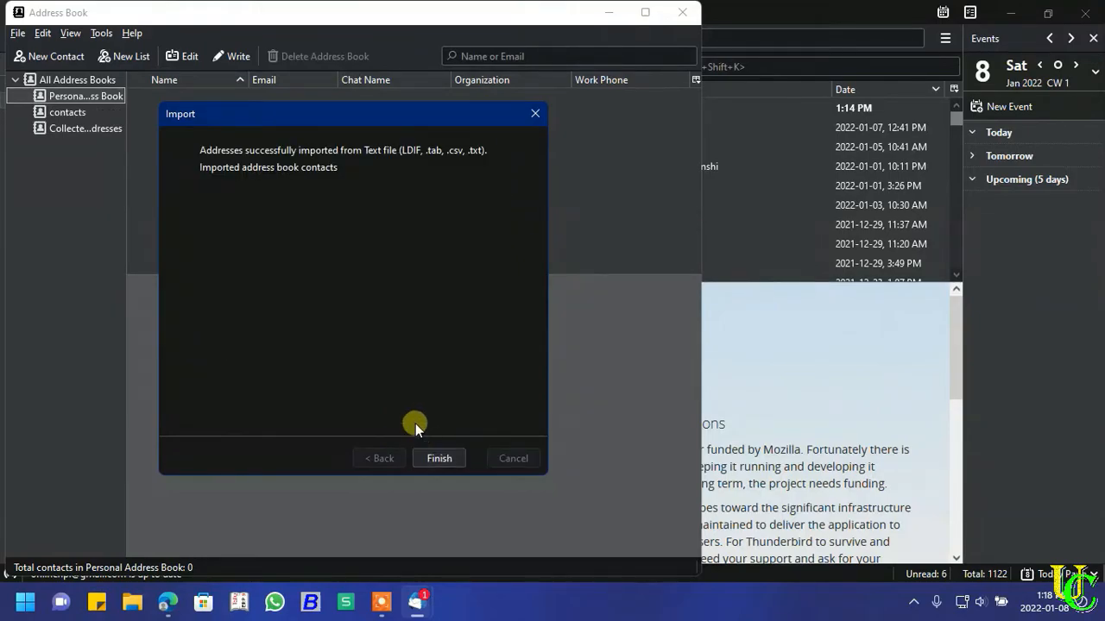
mouse_move(231, 154)
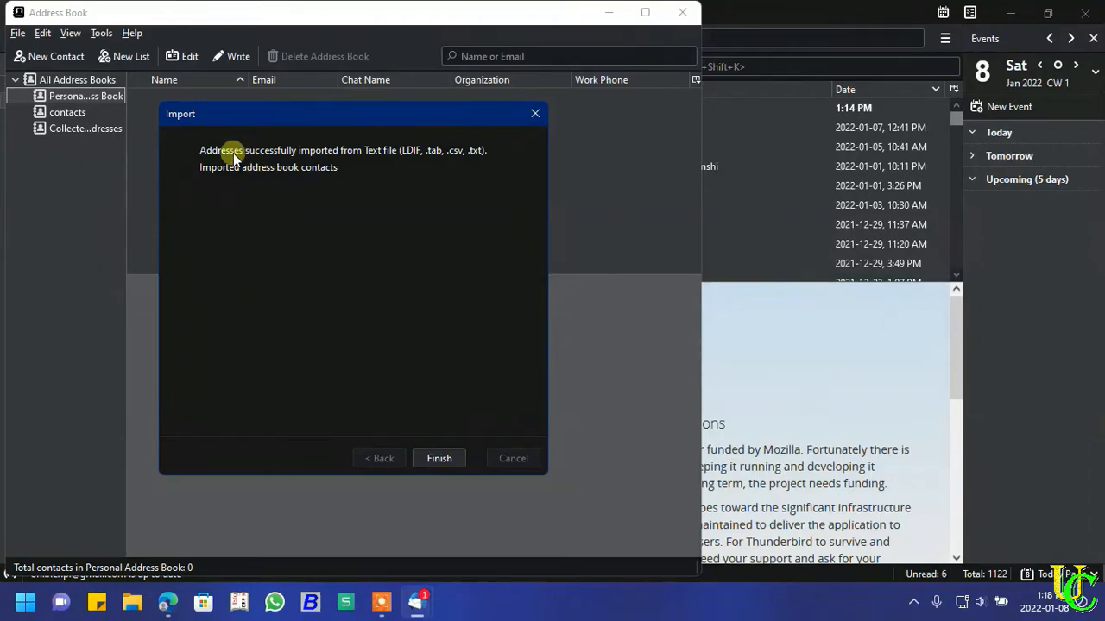
mouse_move(406, 194)
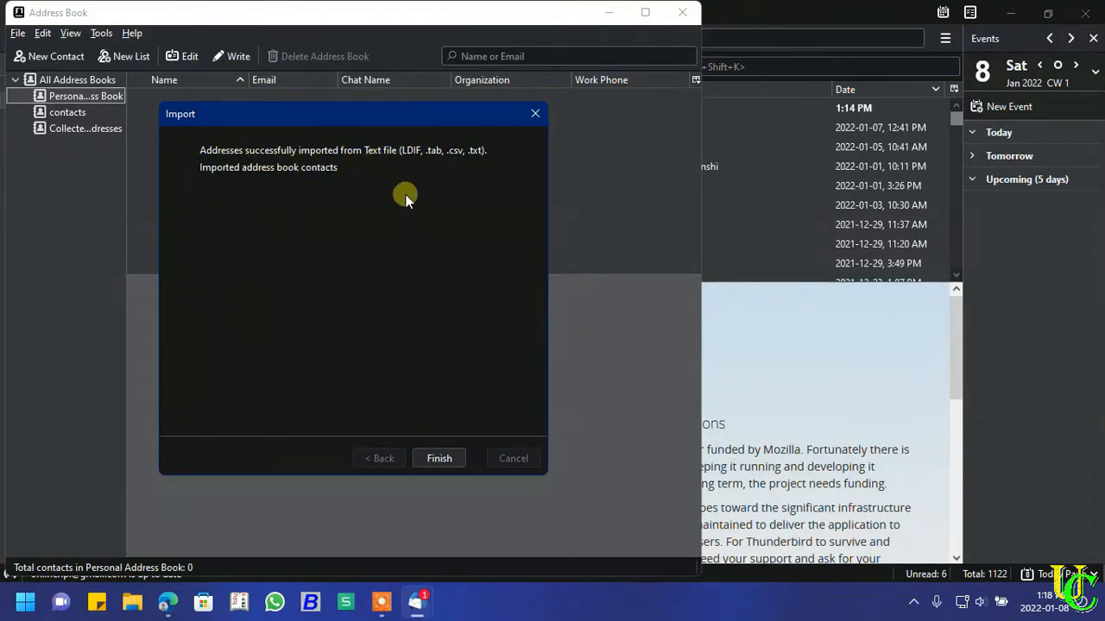
Finish the wizard and view the 24hoursofbiology contact's card in the contacts book.
click(439, 458)
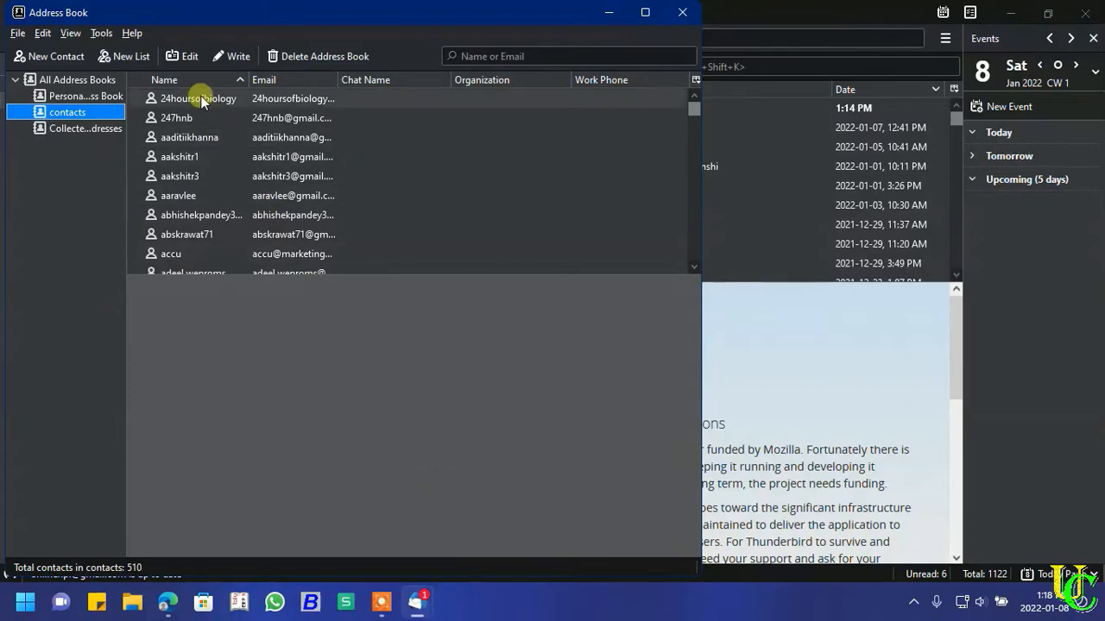
click(198, 98)
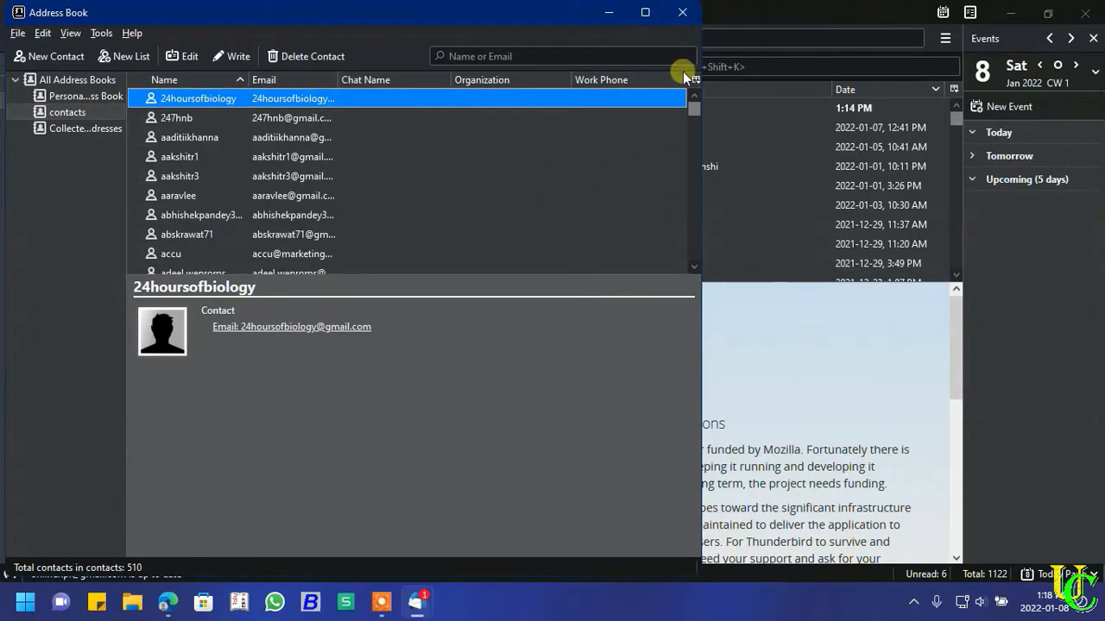
mouse_move(733, 41)
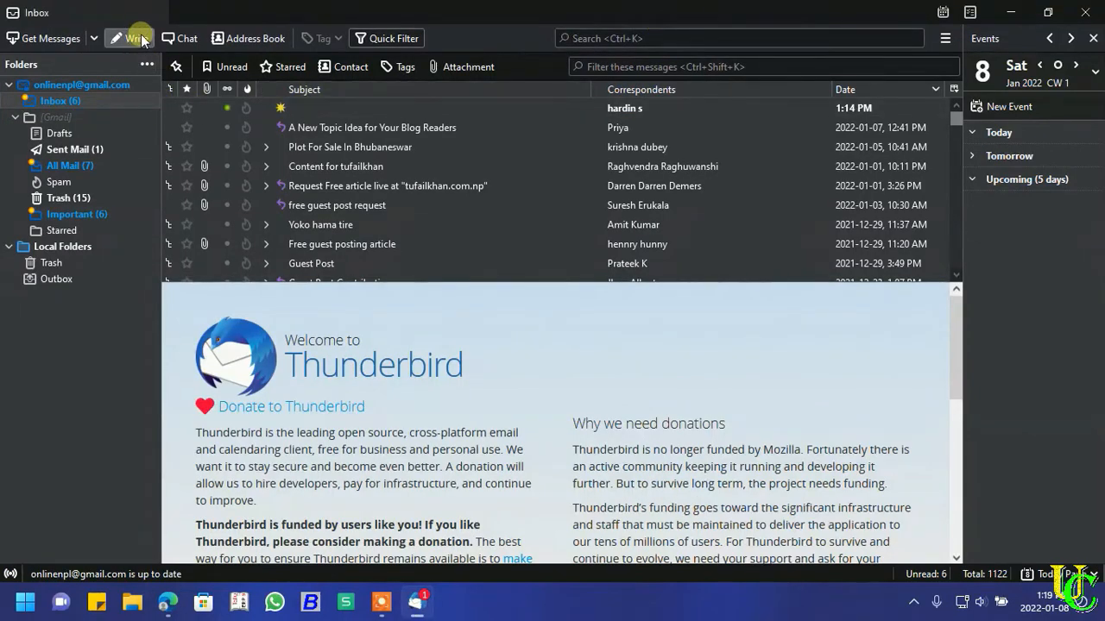
click(127, 38)
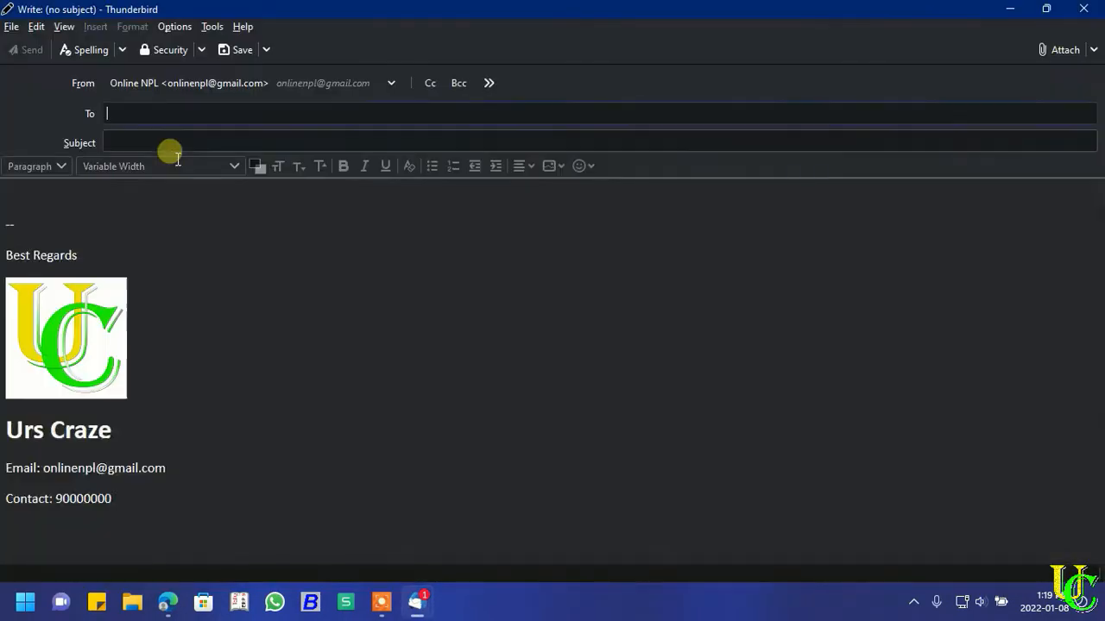
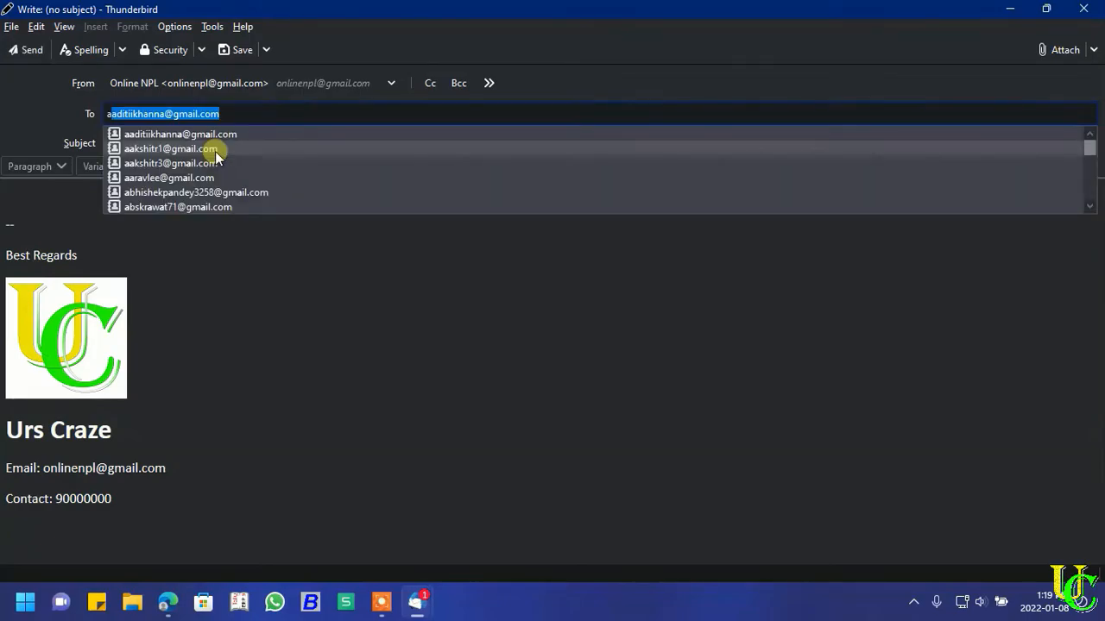
mouse_move(375, 301)
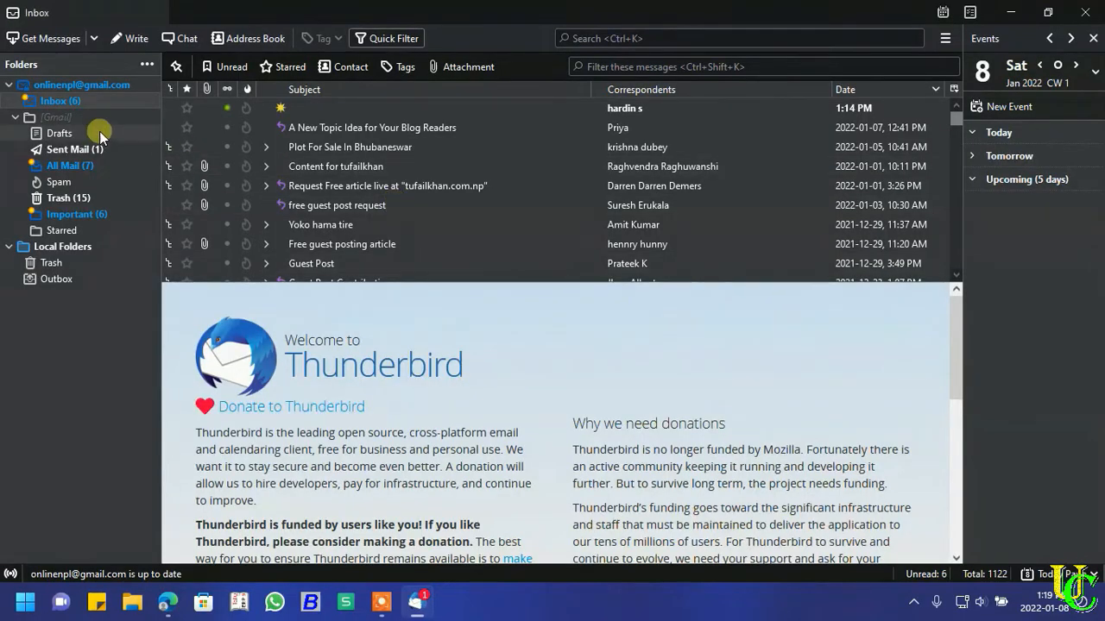
Reopen the Address Book and select the 510-entry contacts address book.
click(249, 38)
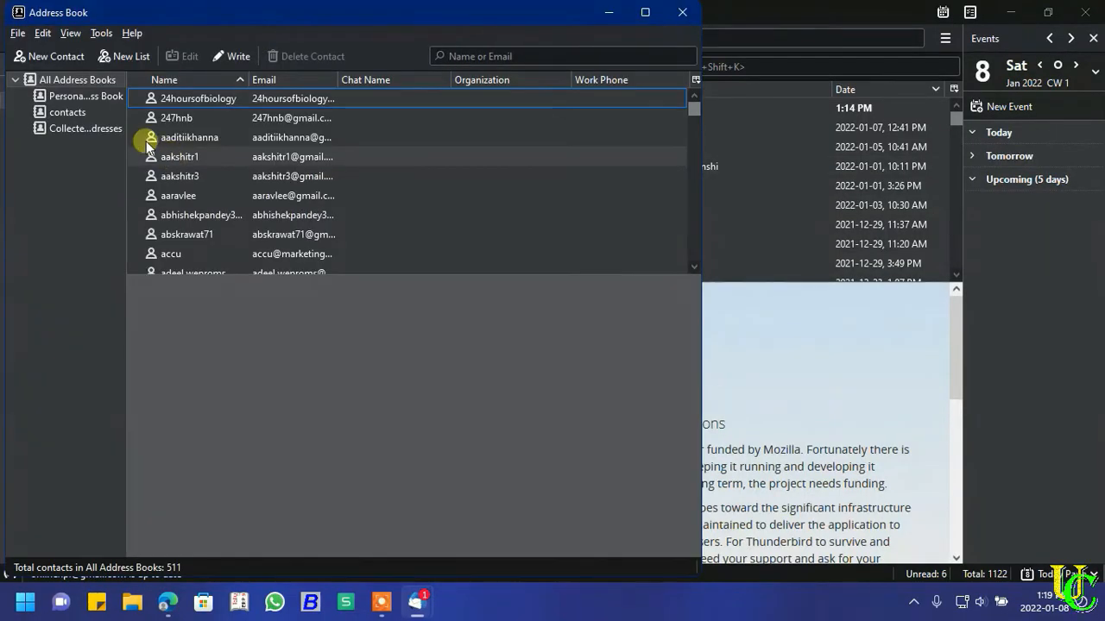
click(67, 113)
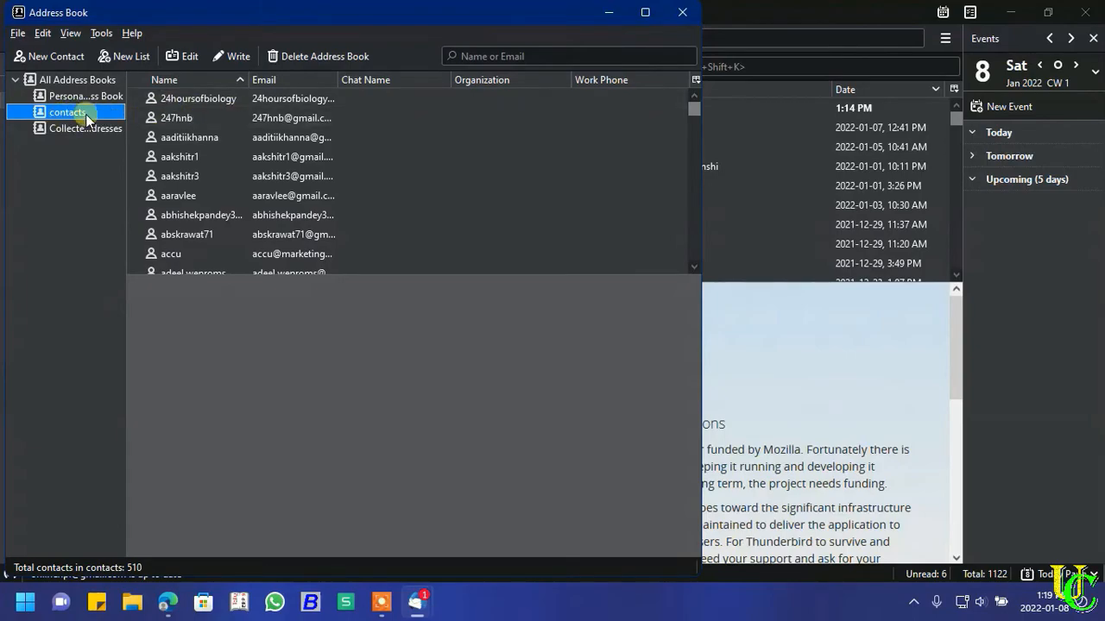